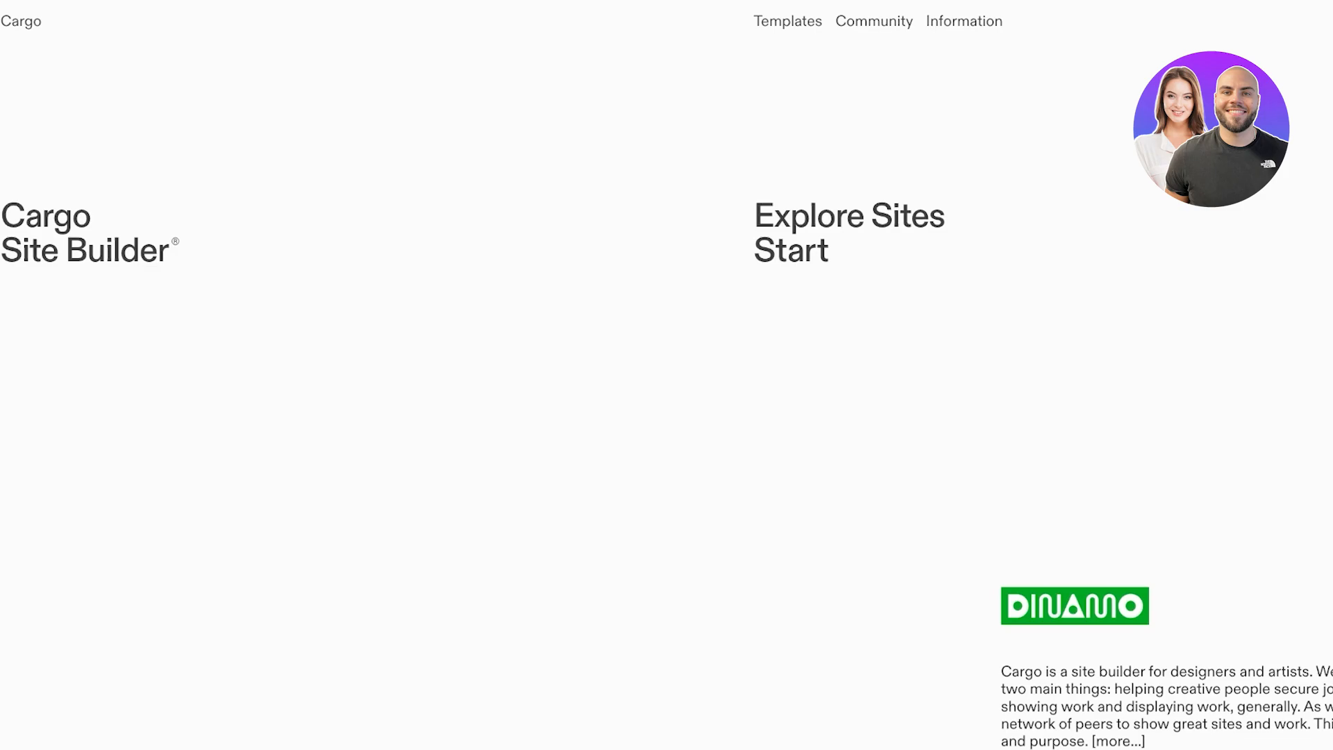
Step: Start from the Cargo home page into the template gallery
{"action": "left_click", "coordinate": [786, 21]}
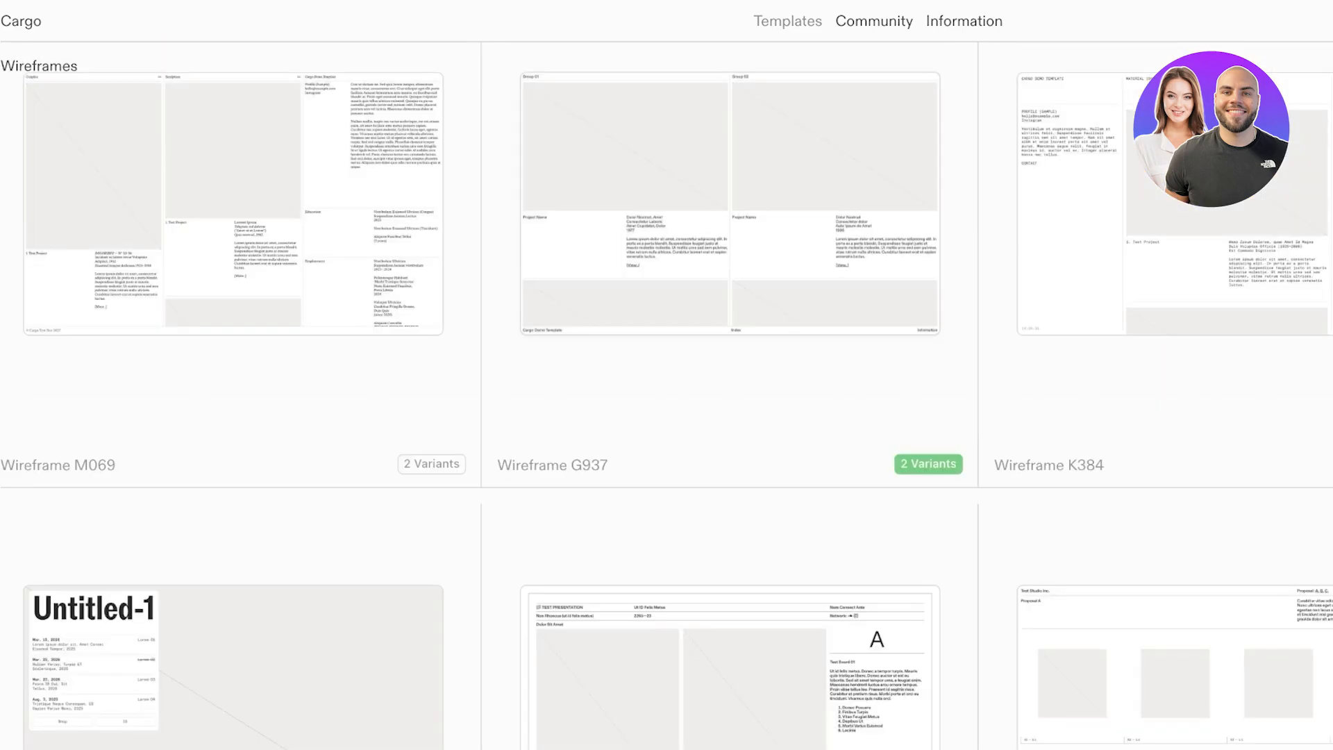
Step: Scroll down through the Wireframes templates to the Arrivals collection and the New Account prompt
{"action": "scroll", "scroll_direction": "down", "scroll_amount": 3}
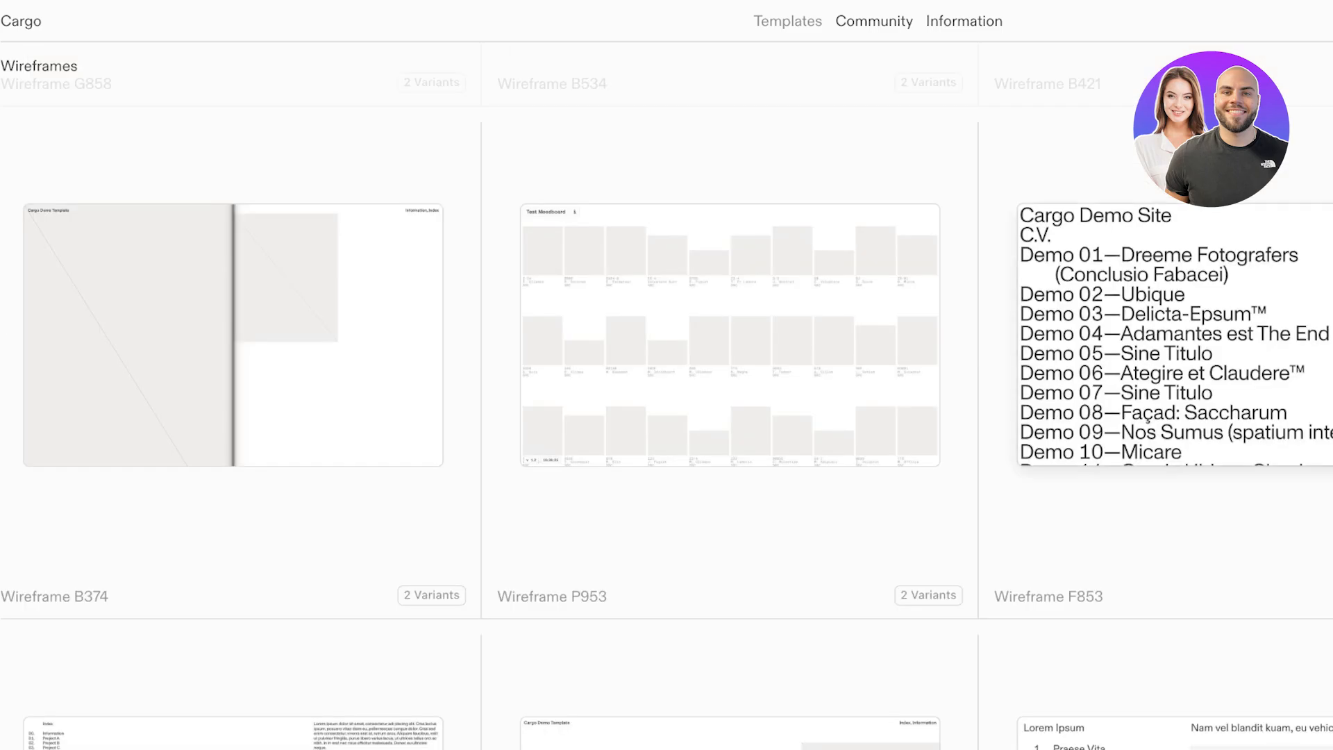
{"action": "scroll", "scroll_direction": "down", "scroll_amount": 3}
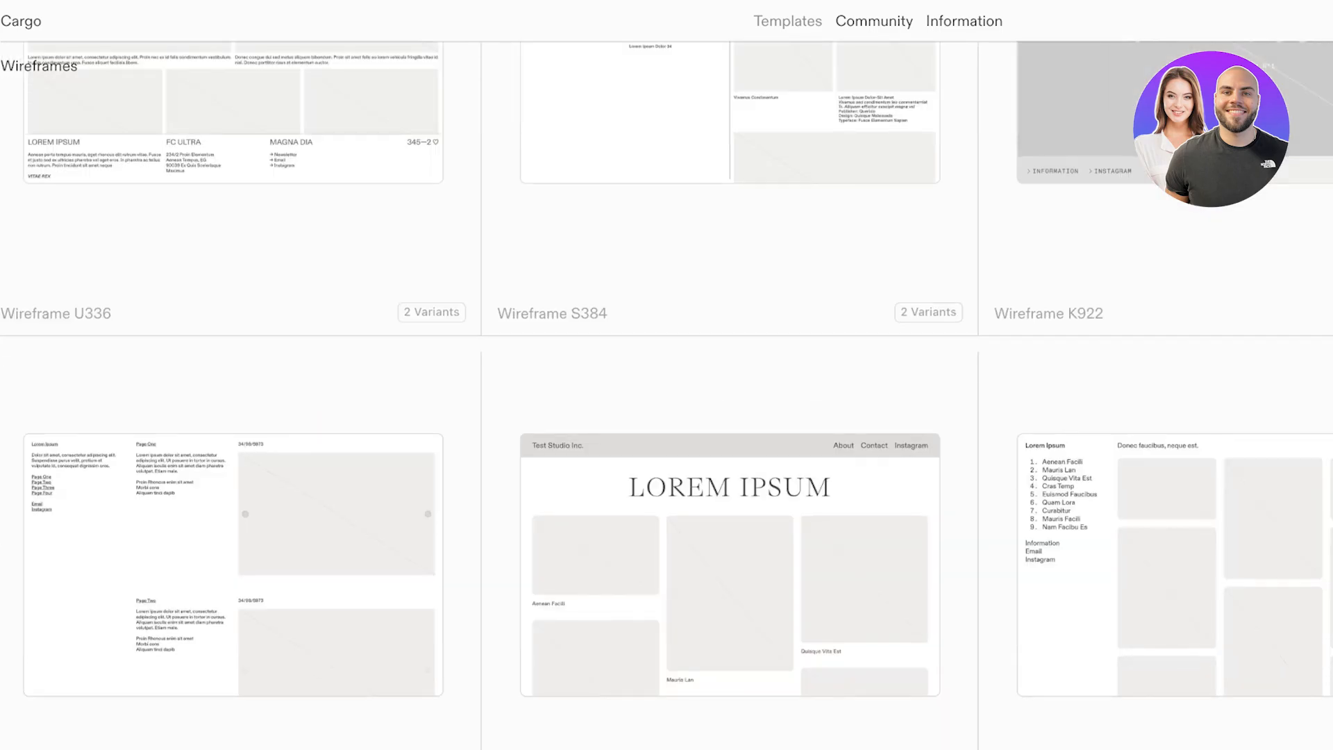
{"action": "scroll", "scroll_direction": "down", "scroll_amount": 3}
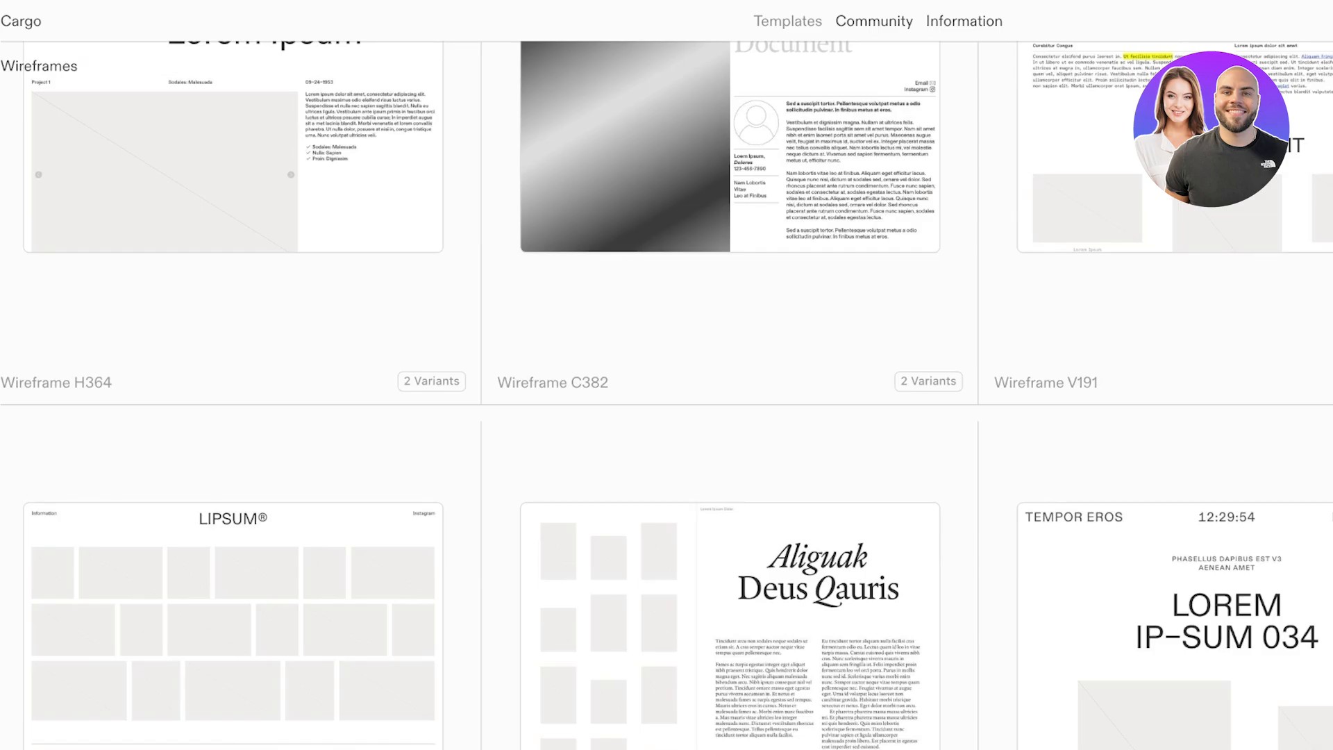
{"action": "scroll", "scroll_direction": "down", "scroll_amount": 3}
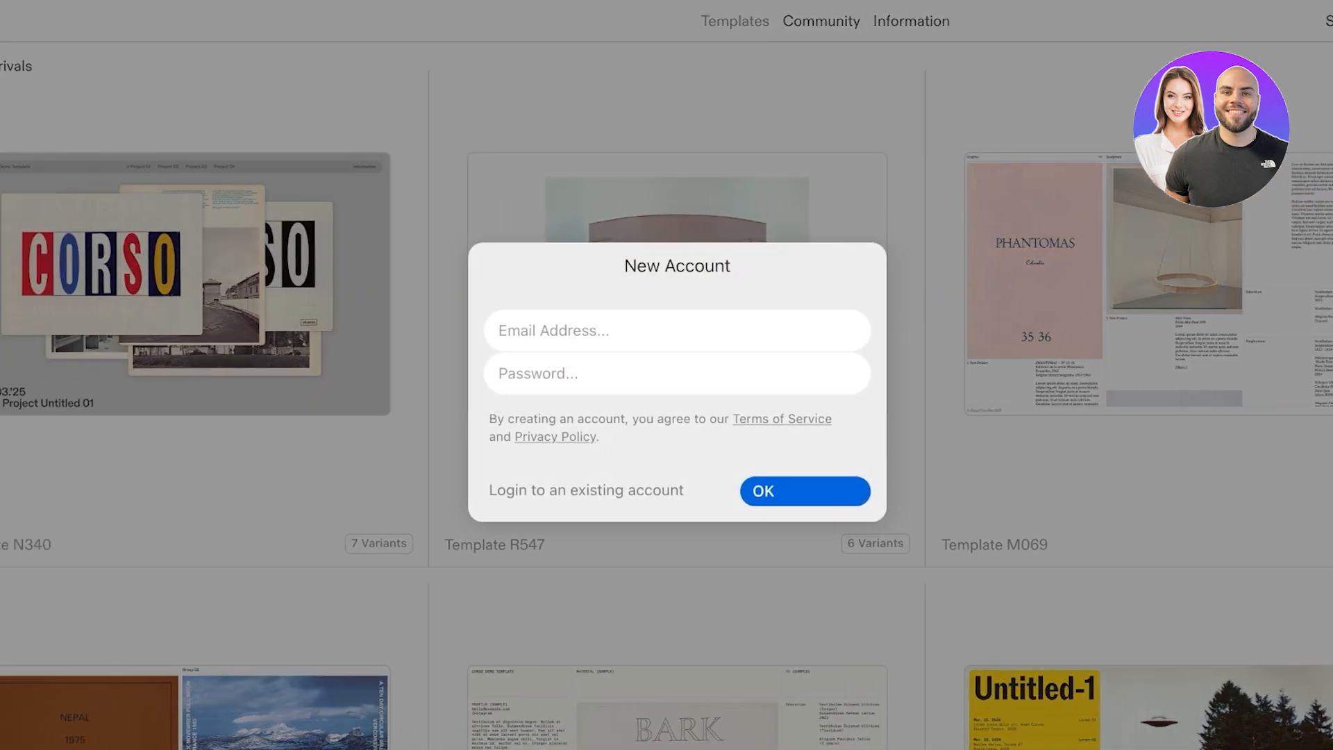
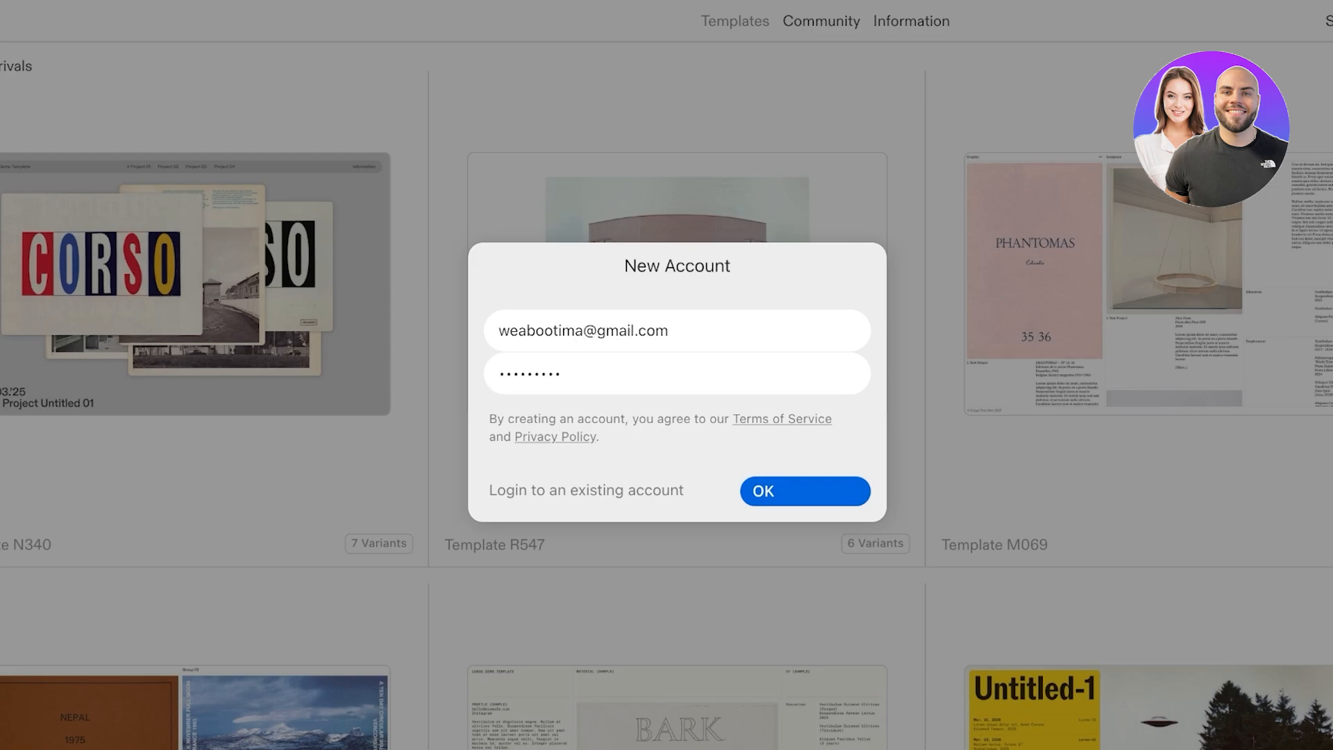
Step: Create the account with the gmail address and password, landing on the empty sites dashboard
{"action": "left_click", "coordinate": [802, 490]}
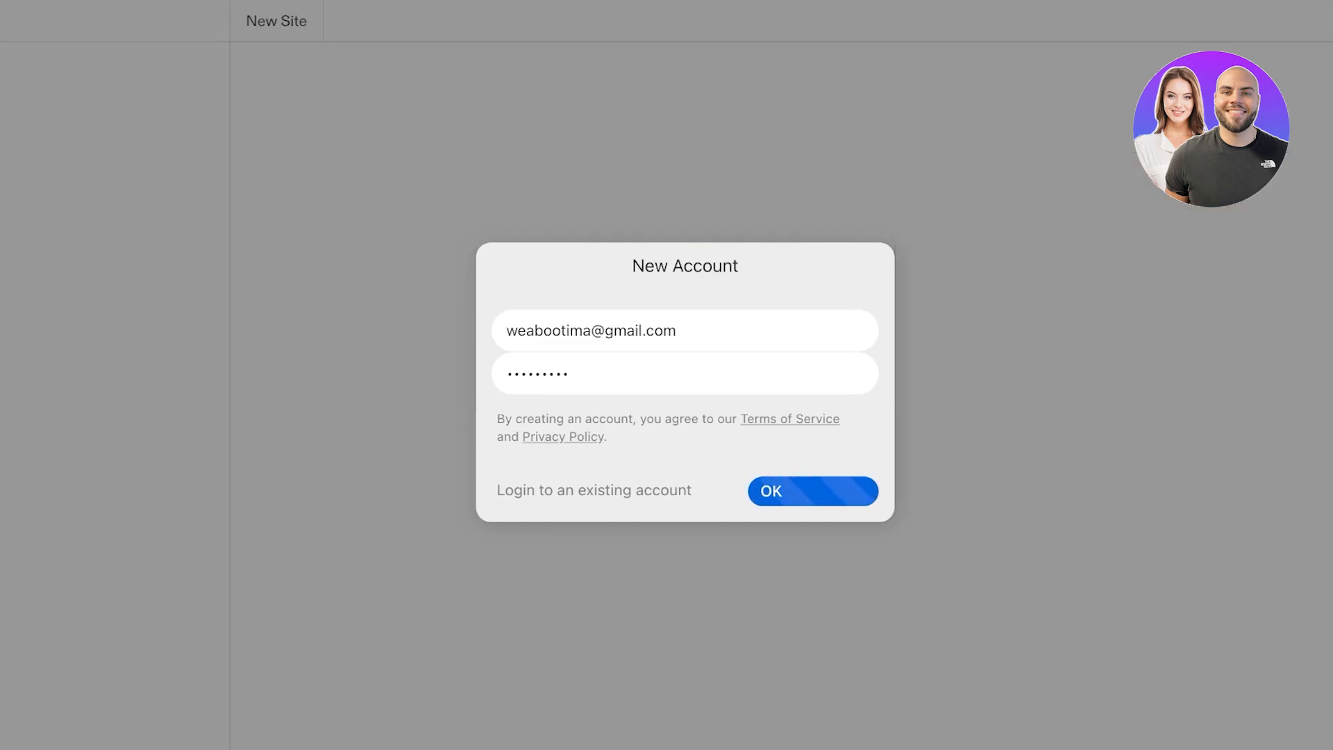
{"action": "left_click", "coordinate": [809, 490]}
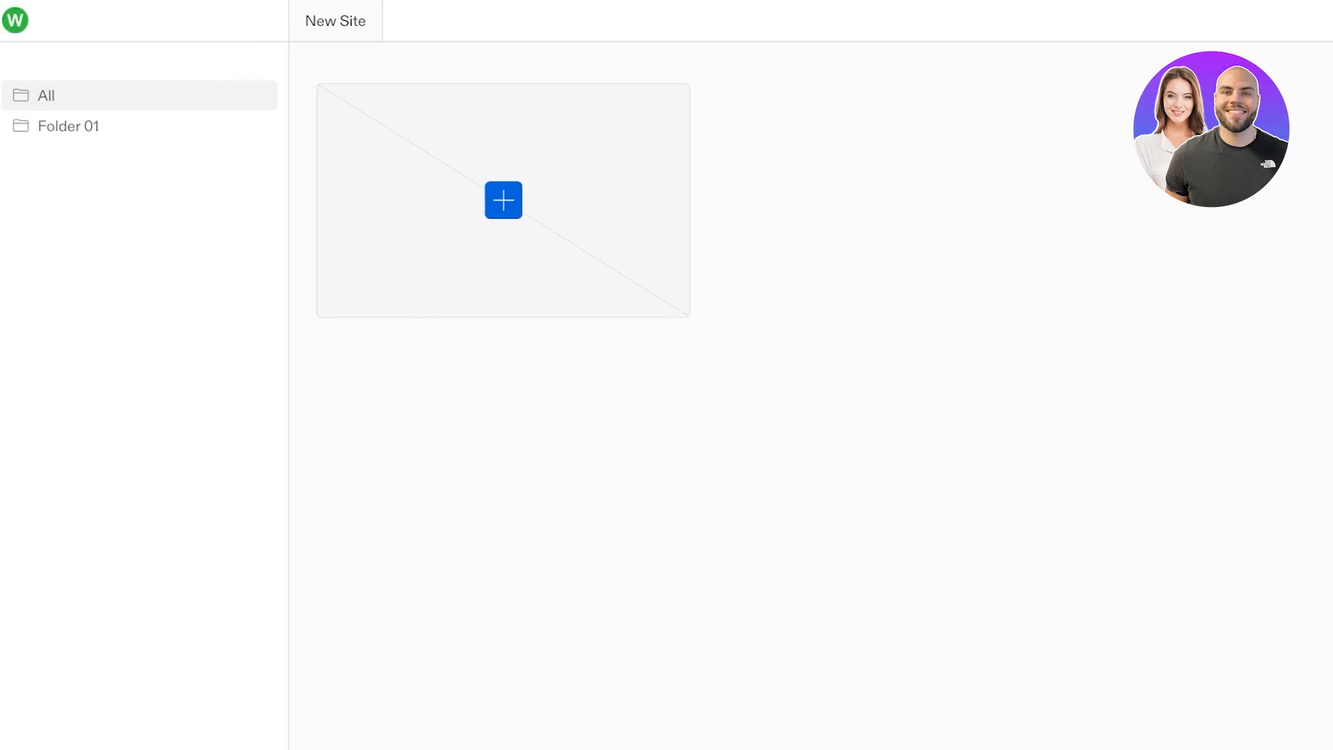
Step: Start a new site from the dashboard's + tile, bringing up the template picker
{"action": "left_click", "coordinate": [68, 126]}
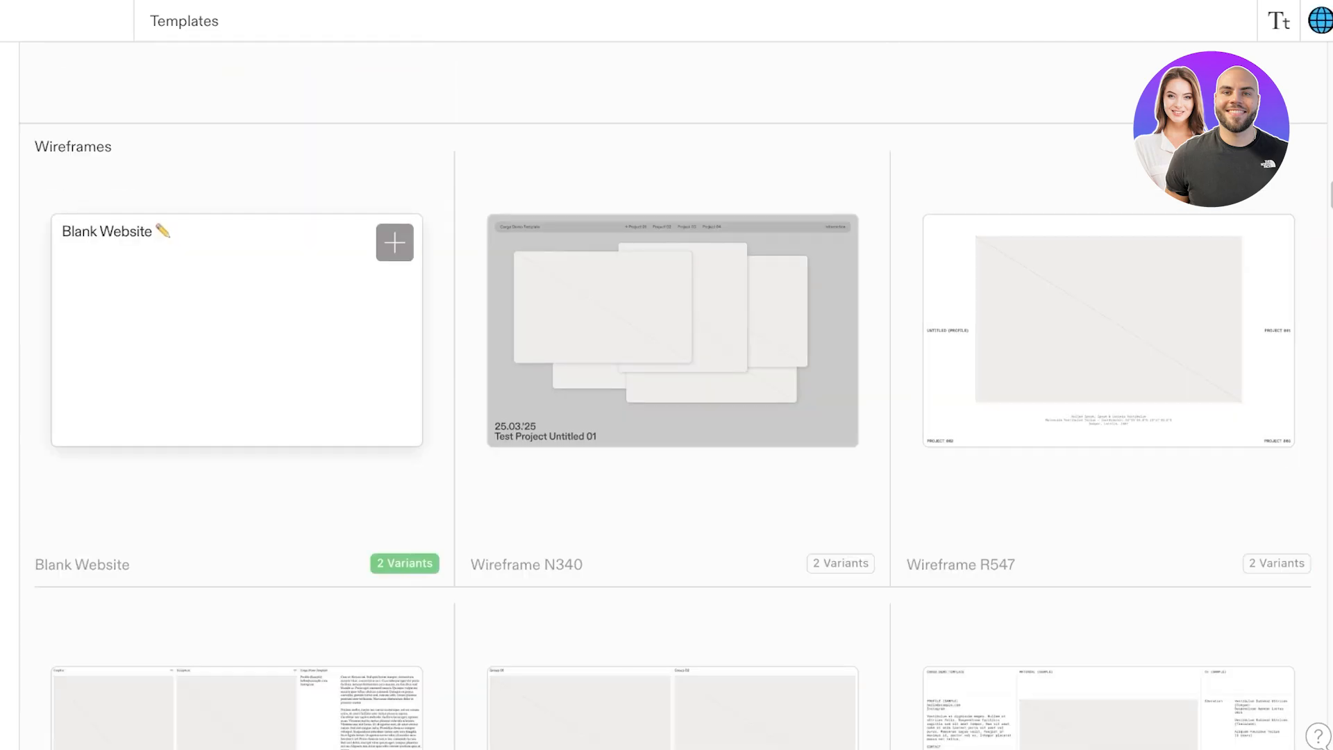
{"action": "scroll", "scroll_direction": "down", "scroll_amount": 3}
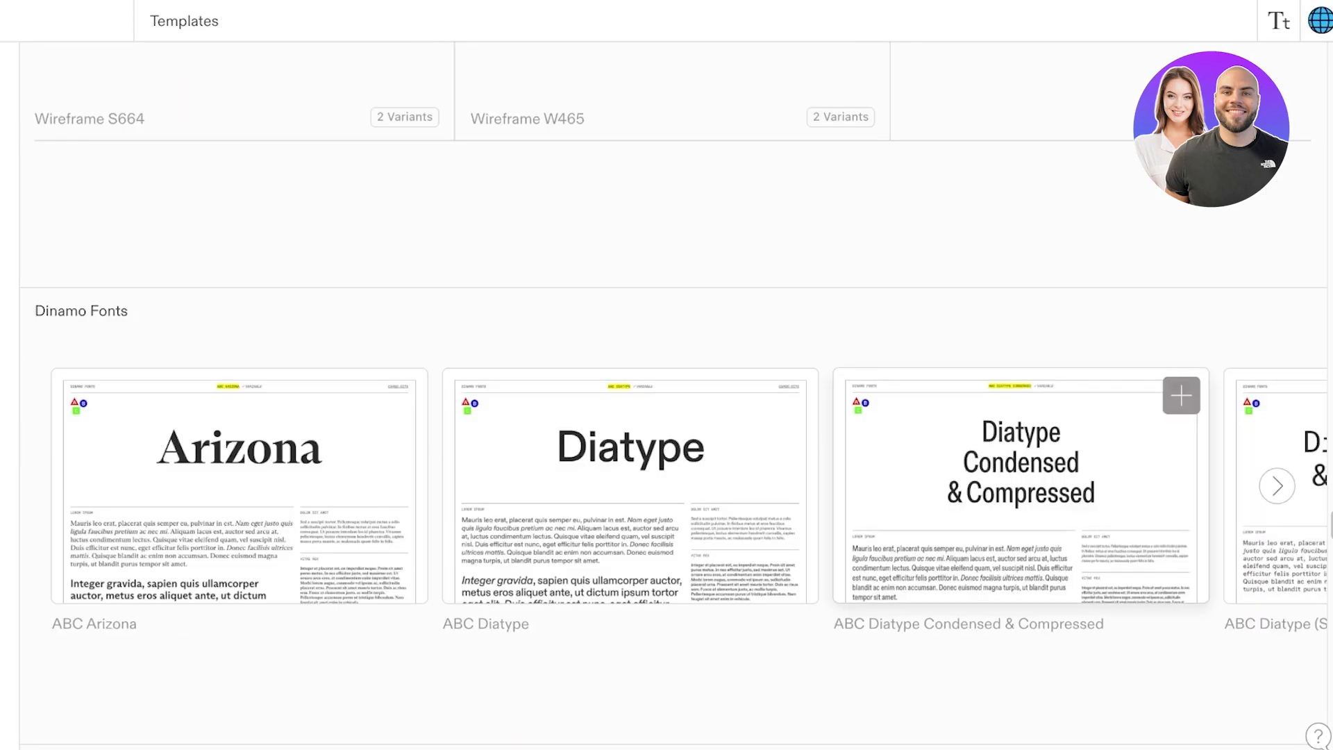
{"action": "scroll", "scroll_direction": "down", "scroll_amount": 3}
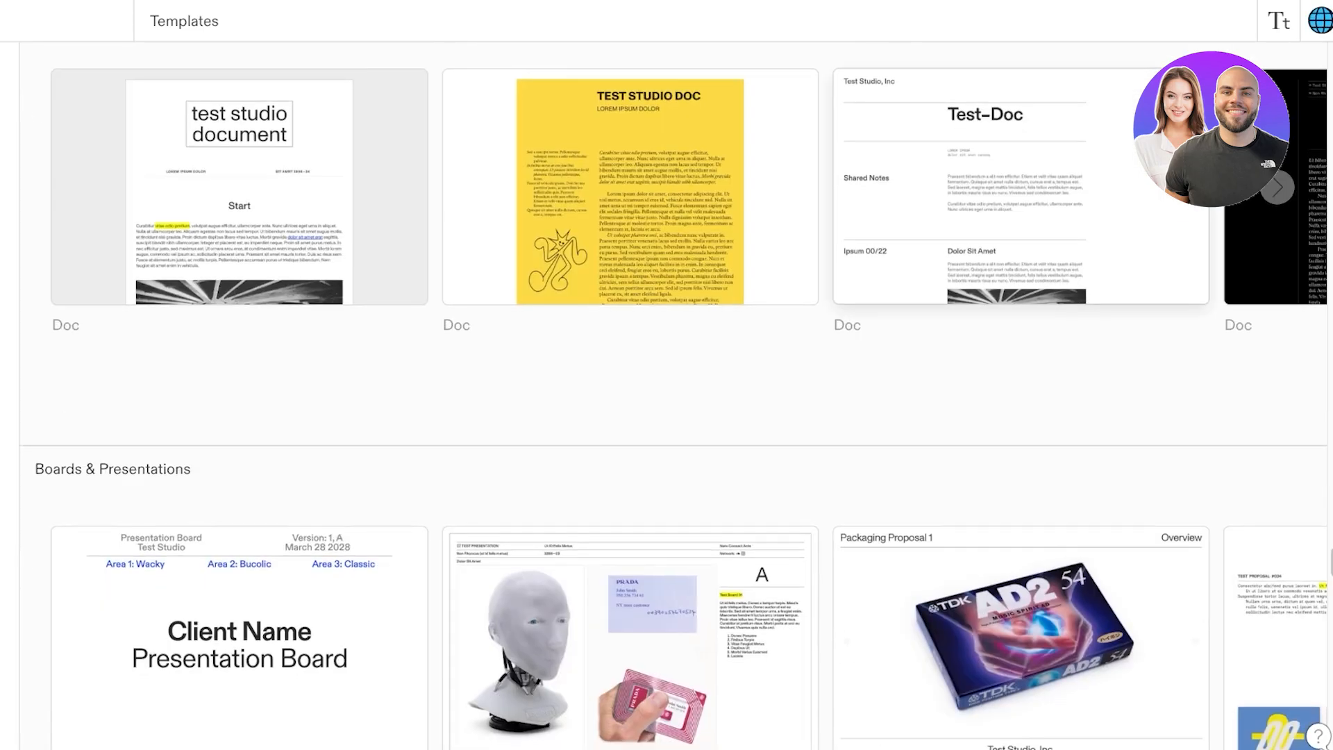
{"action": "scroll", "scroll_direction": "down", "scroll_amount": 3}
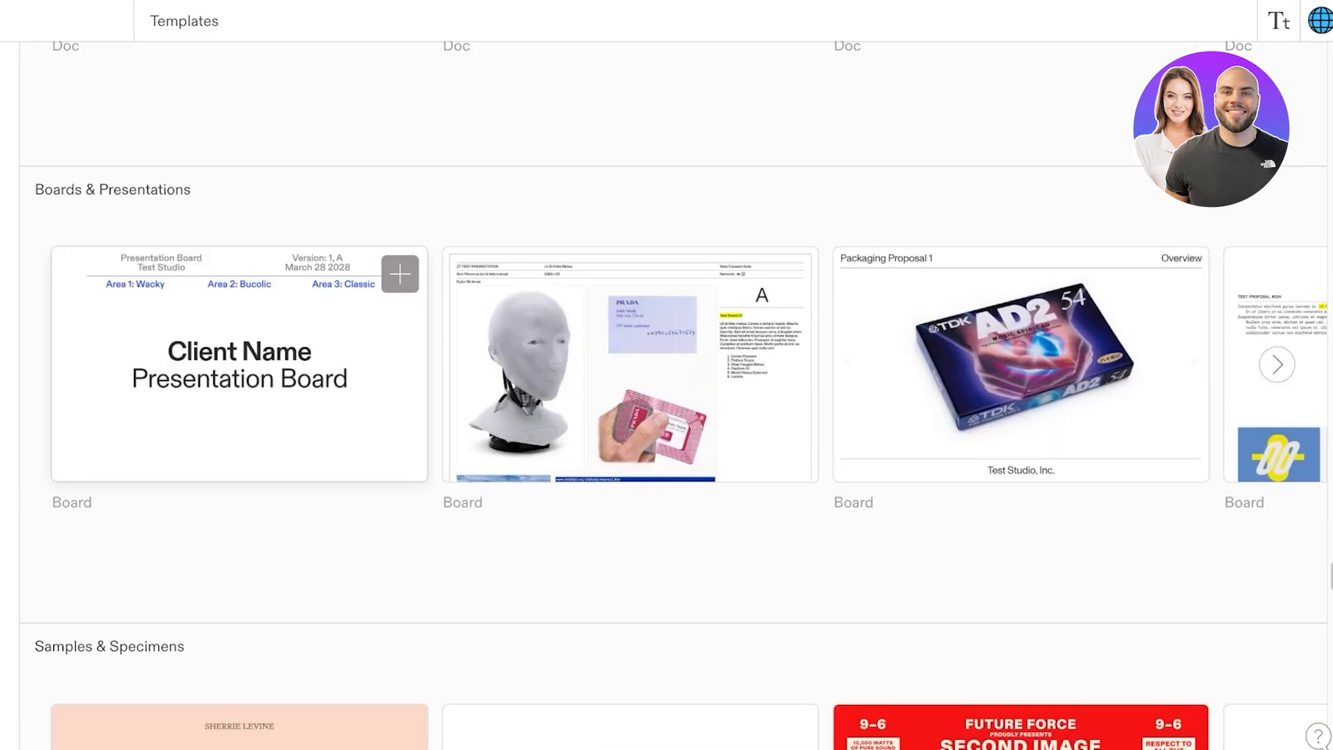
{"action": "scroll", "scroll_direction": "down", "scroll_amount": 3}
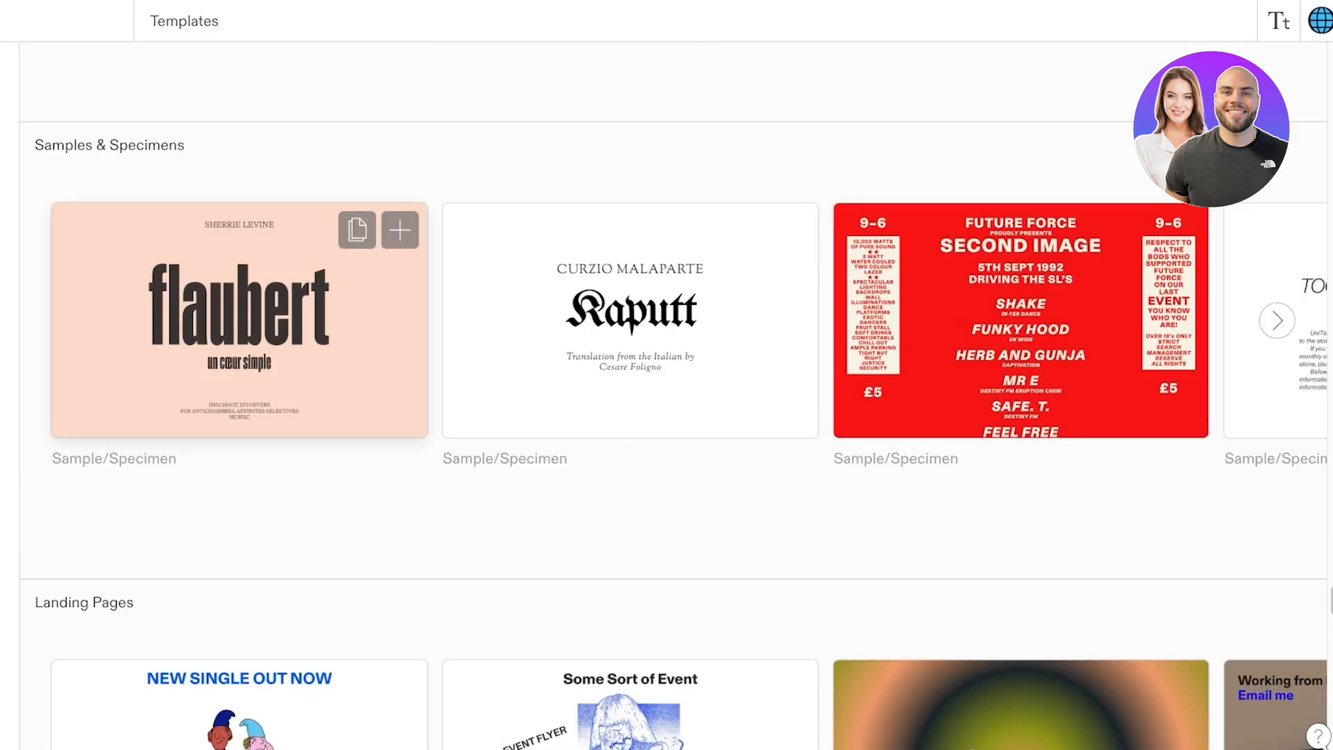
{"action": "scroll", "scroll_direction": "down", "scroll_amount": 3}
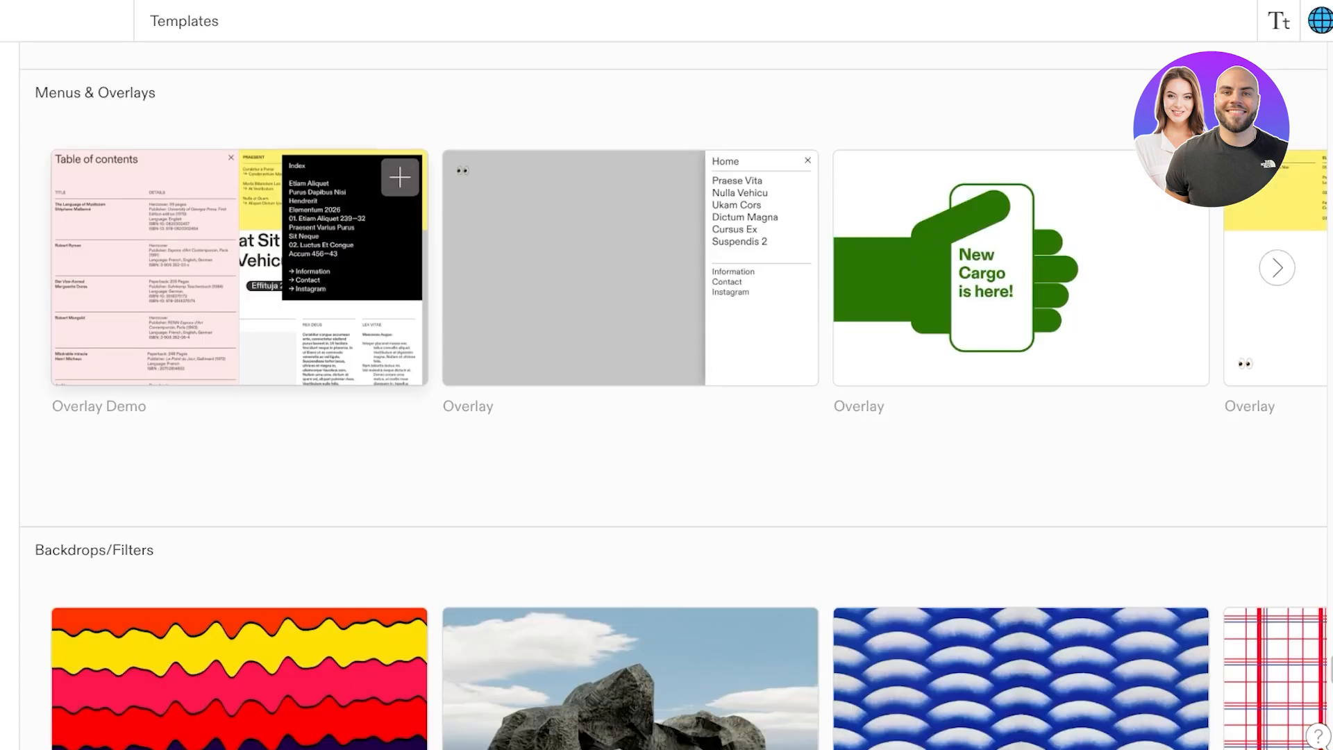
{"action": "scroll", "scroll_direction": "down", "scroll_amount": 3}
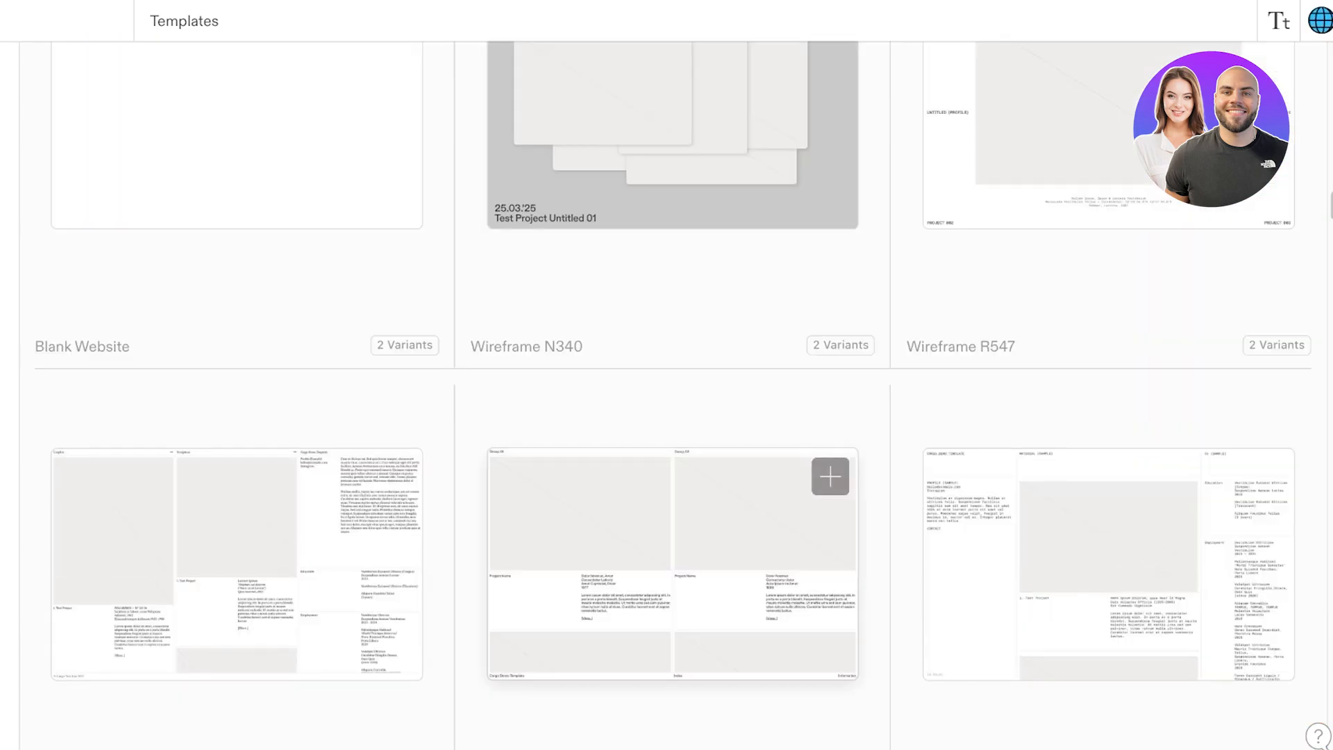
{"action": "scroll", "scroll_direction": "down", "scroll_amount": 3}
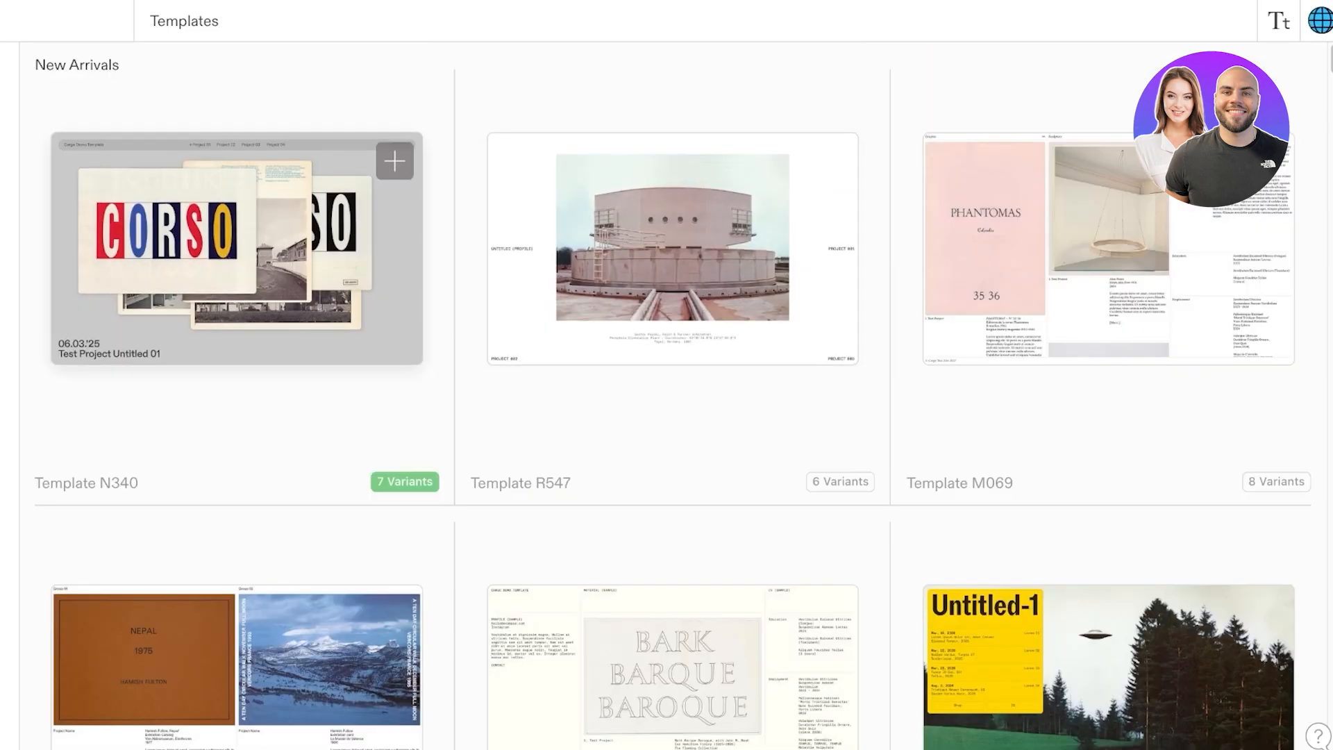
{"action": "left_click", "coordinate": [237, 247]}
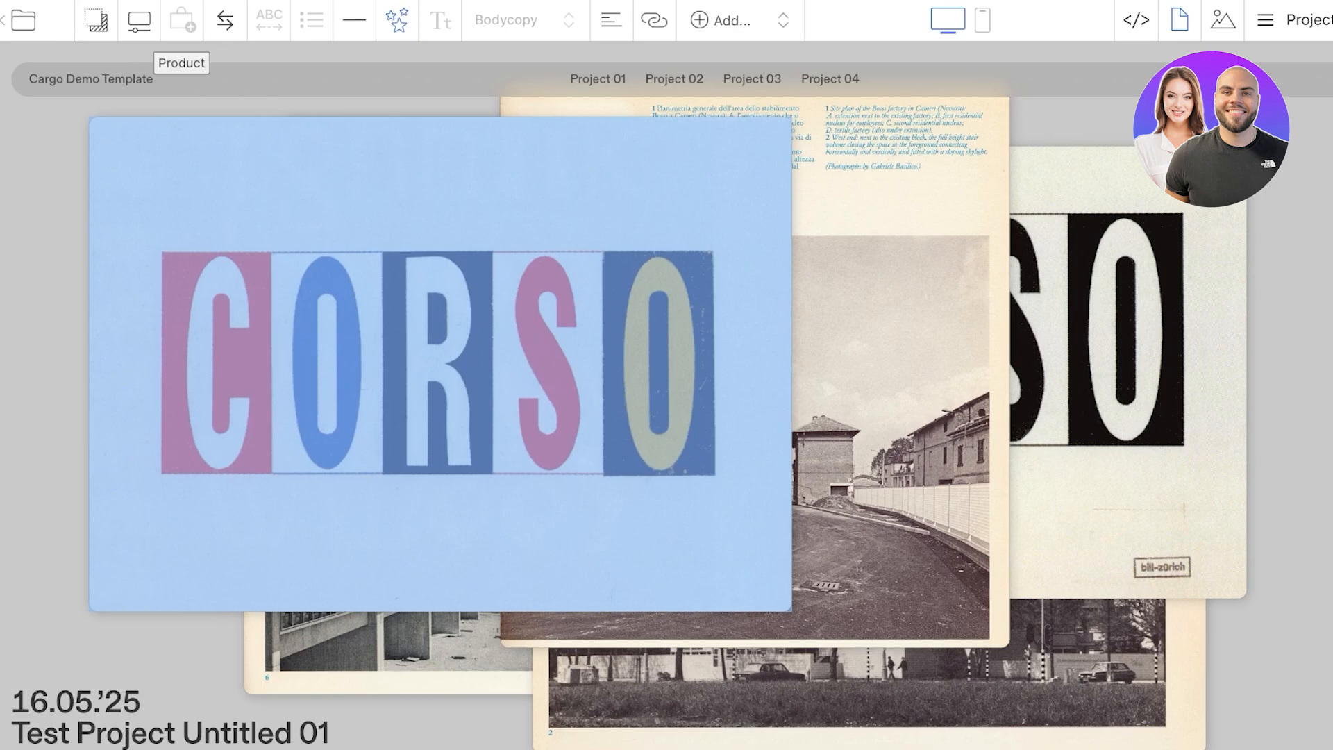
{"action": "mouse_move", "coordinate": [395, 21]}
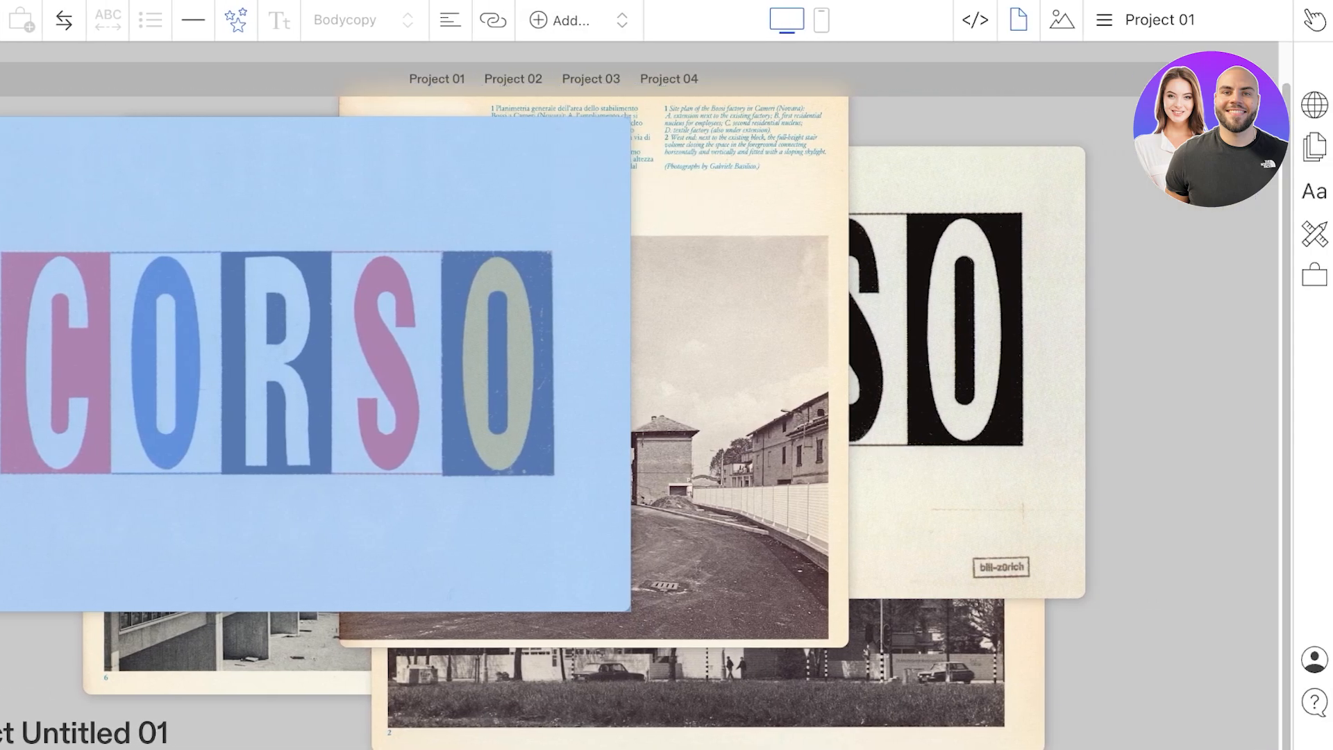
Step: Review and close the Default Page Settings, then bring up the Commerce introduction
{"action": "left_click", "coordinate": [1314, 146]}
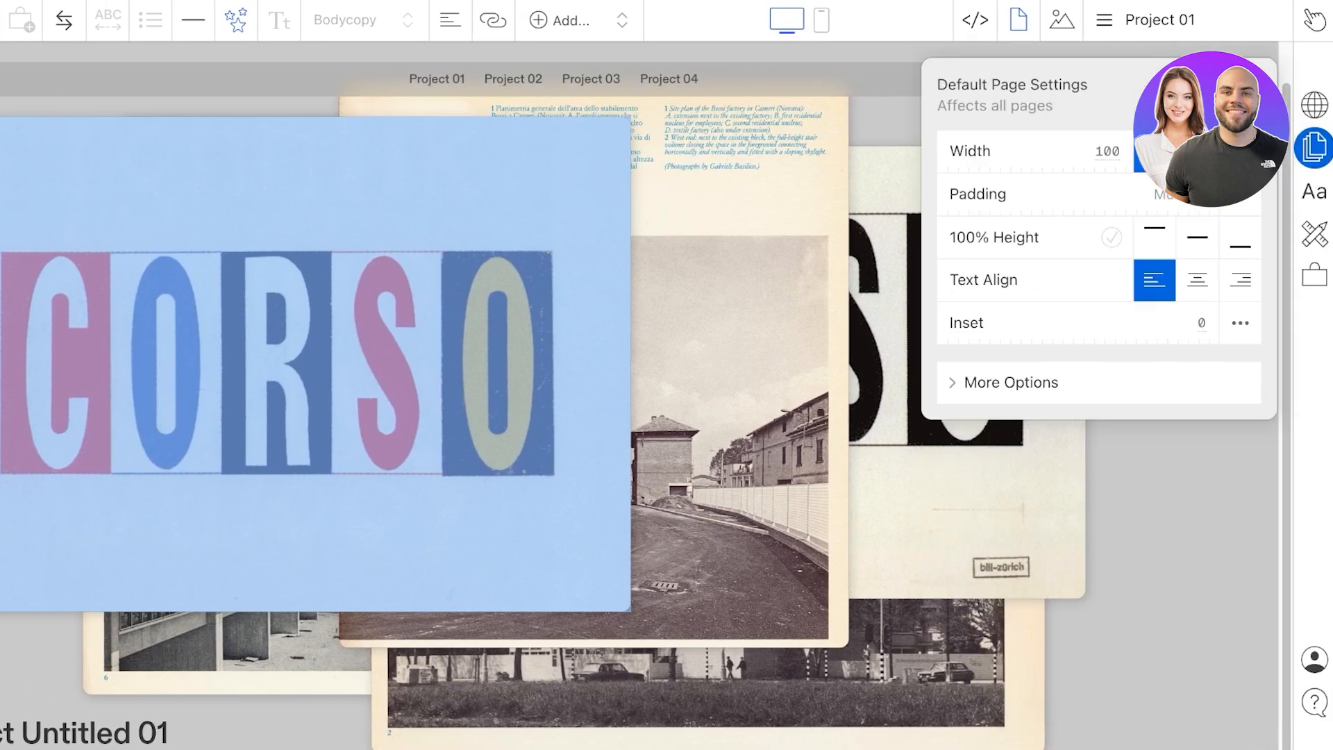
{"action": "left_click", "coordinate": [1313, 190]}
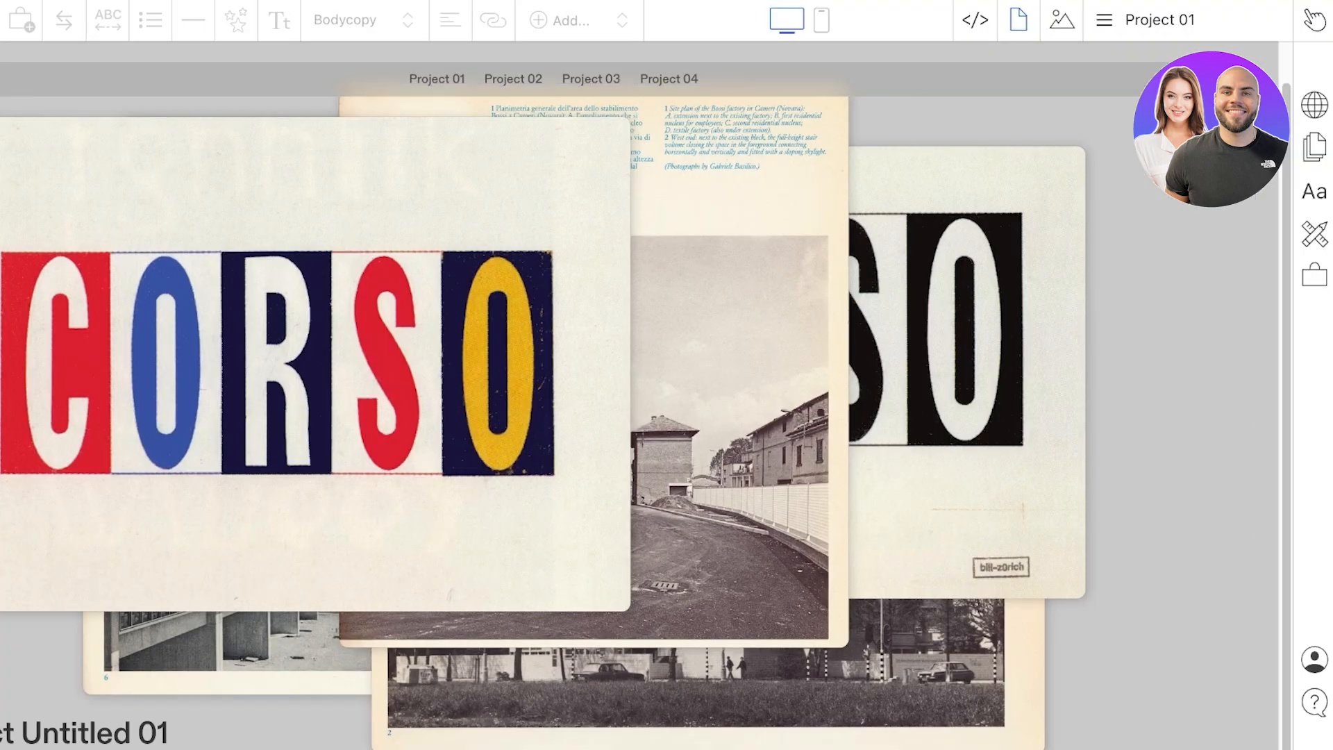
{"action": "left_click", "coordinate": [1314, 275]}
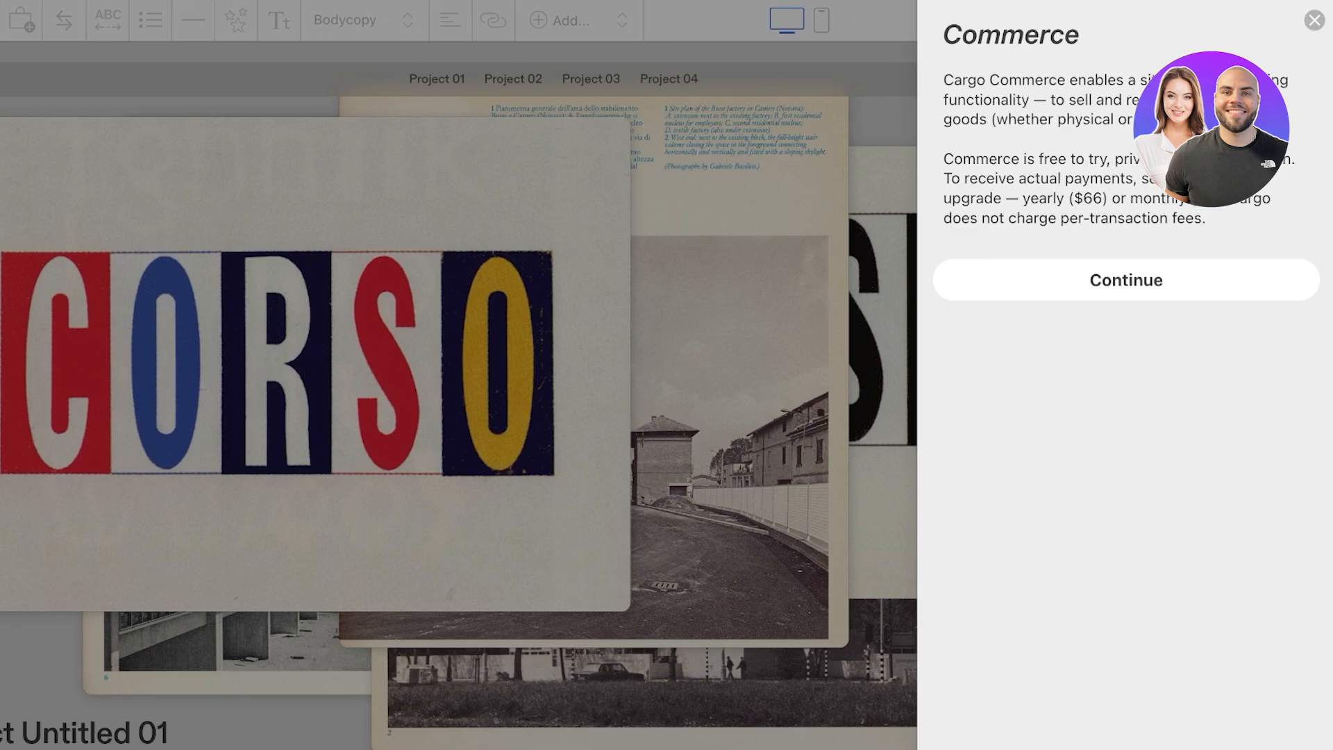
Step: Dismiss the Commerce introduction to return to the CORSO demo page
{"action": "left_click", "coordinate": [1123, 279]}
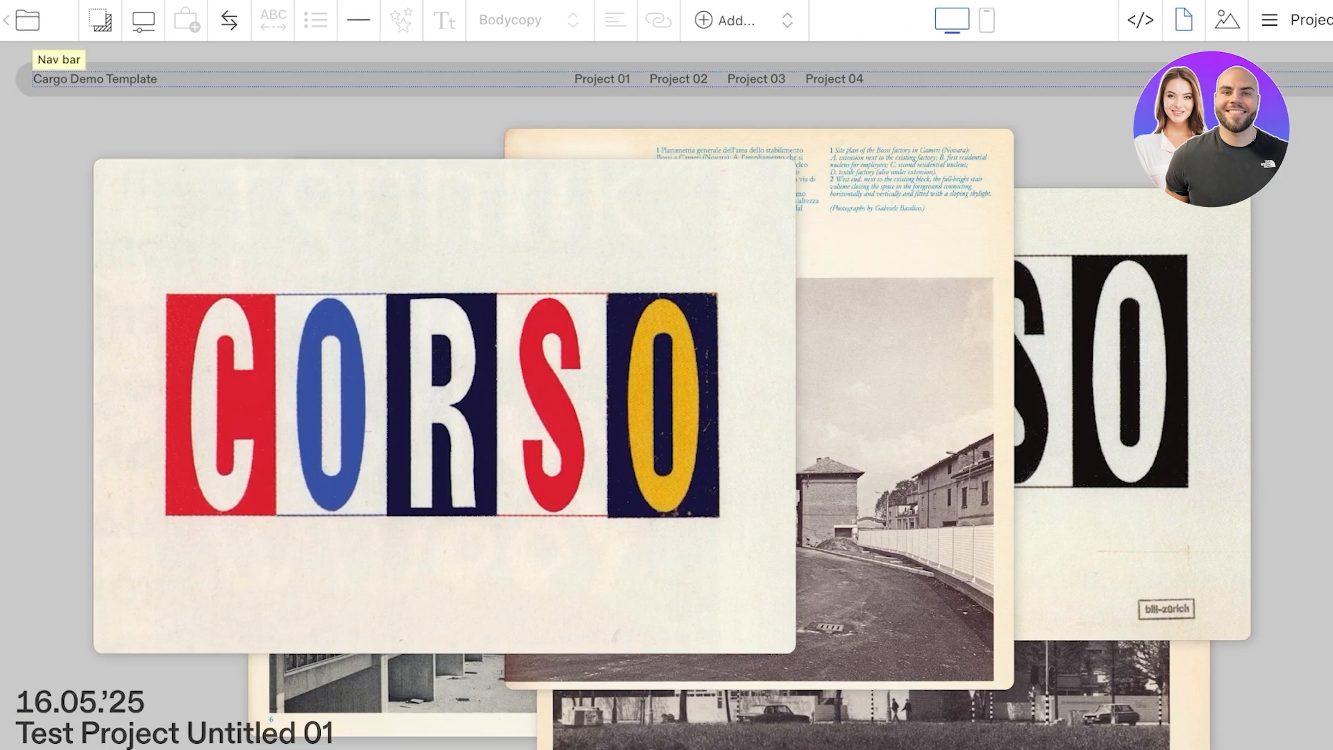
Step: Show the Pages list with each project folder and its page entries
{"action": "left_click", "coordinate": [724, 19]}
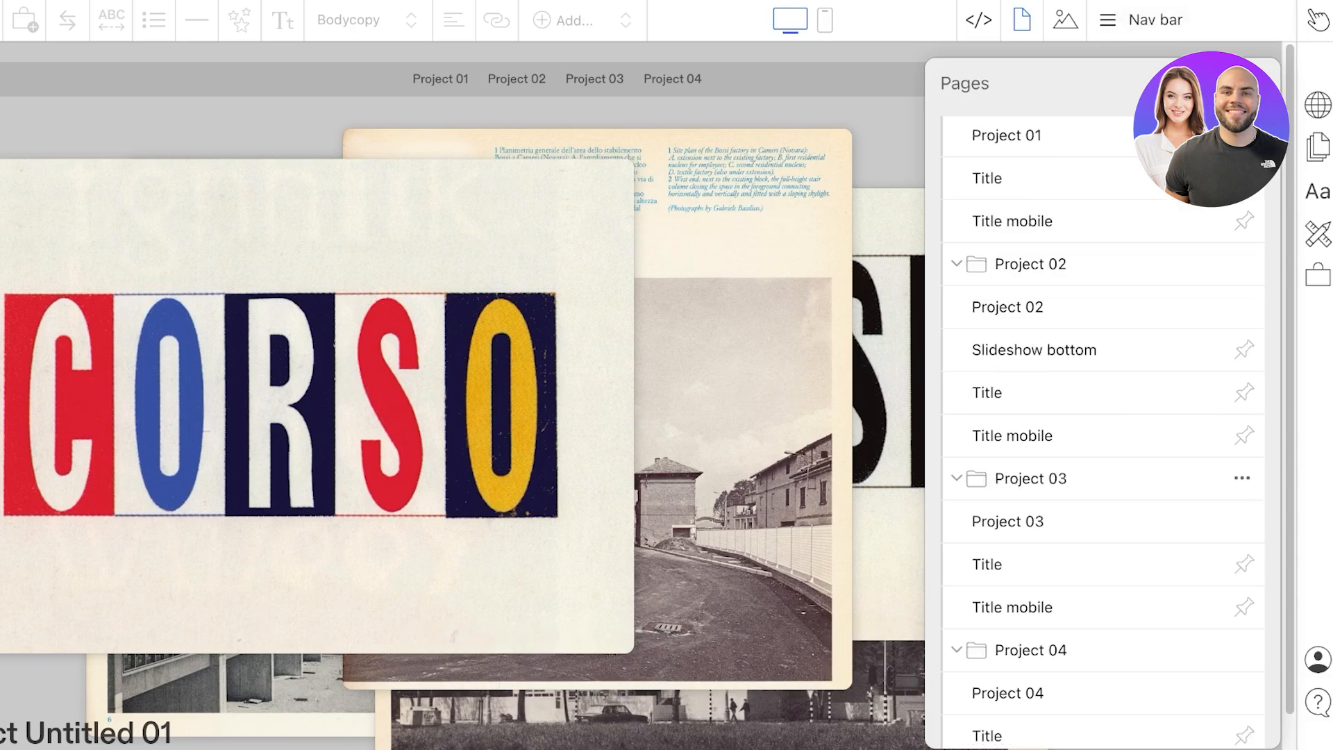
Step: Select the Project 01 nav link and bring up its link settings
{"action": "left_click", "coordinate": [1002, 135]}
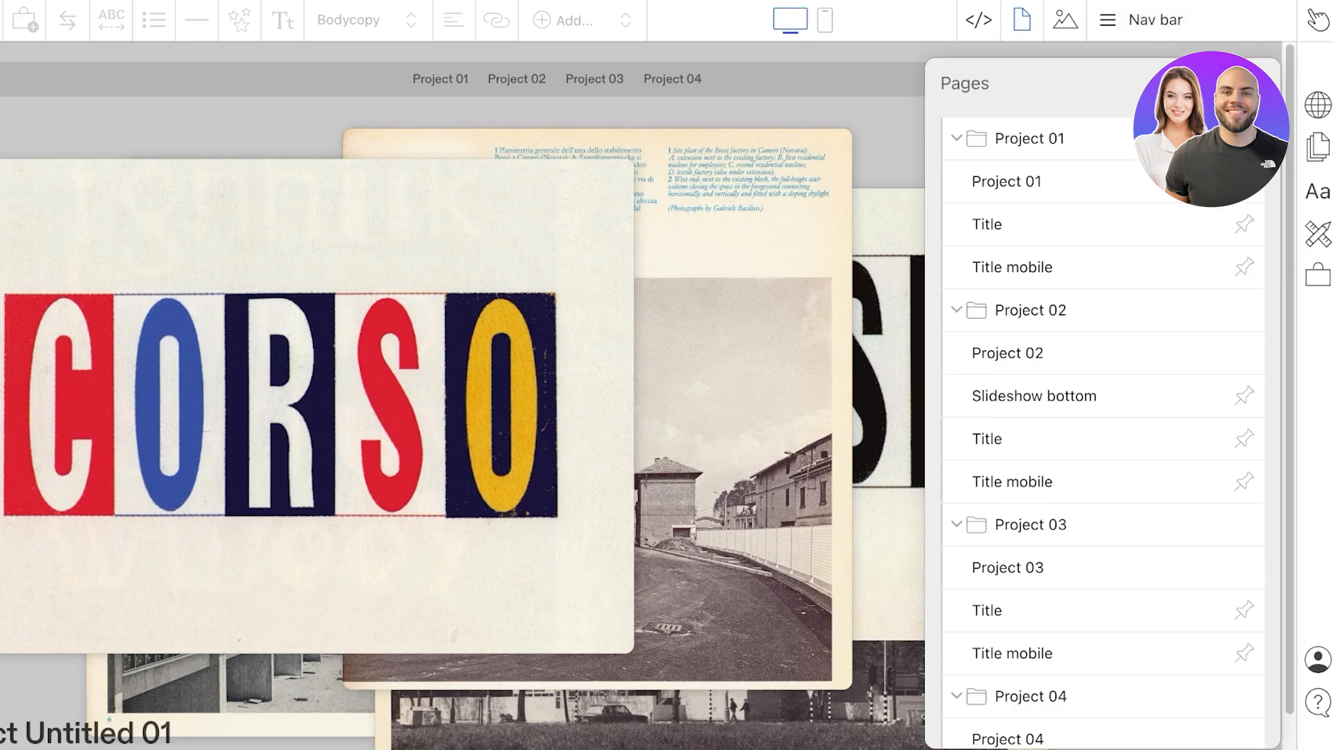
{"action": "right_click", "coordinate": [1025, 138]}
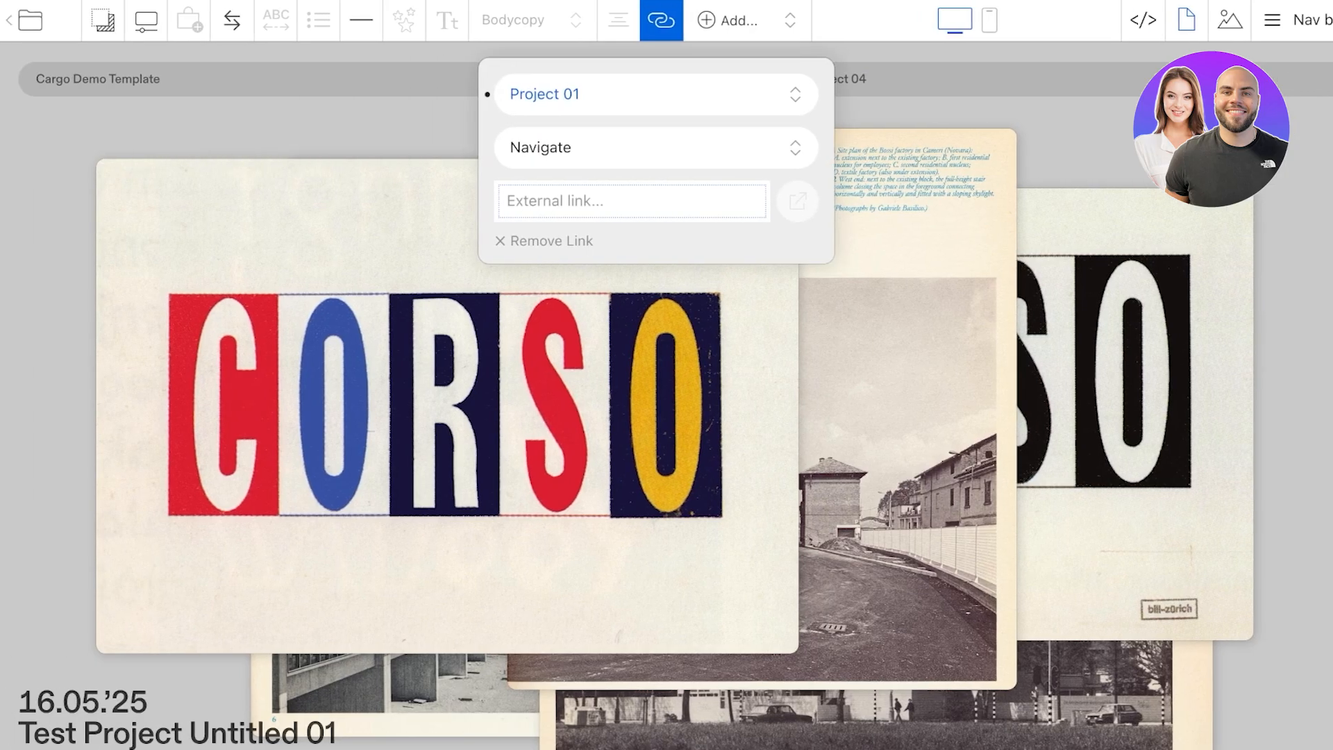
Step: Remove the CORSO project set, leaving a blank page with an empty nav bar
{"action": "left_click", "coordinate": [660, 20]}
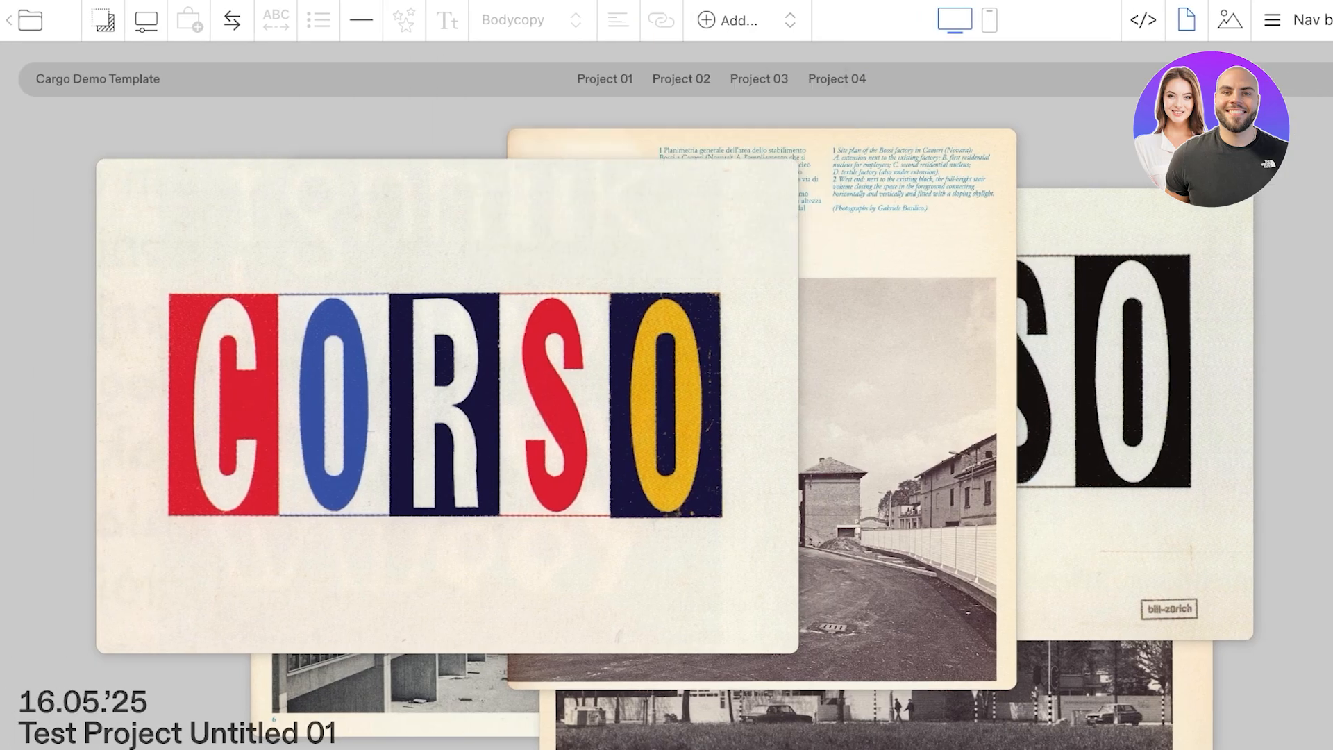
{"action": "left_click", "coordinate": [1020, 19]}
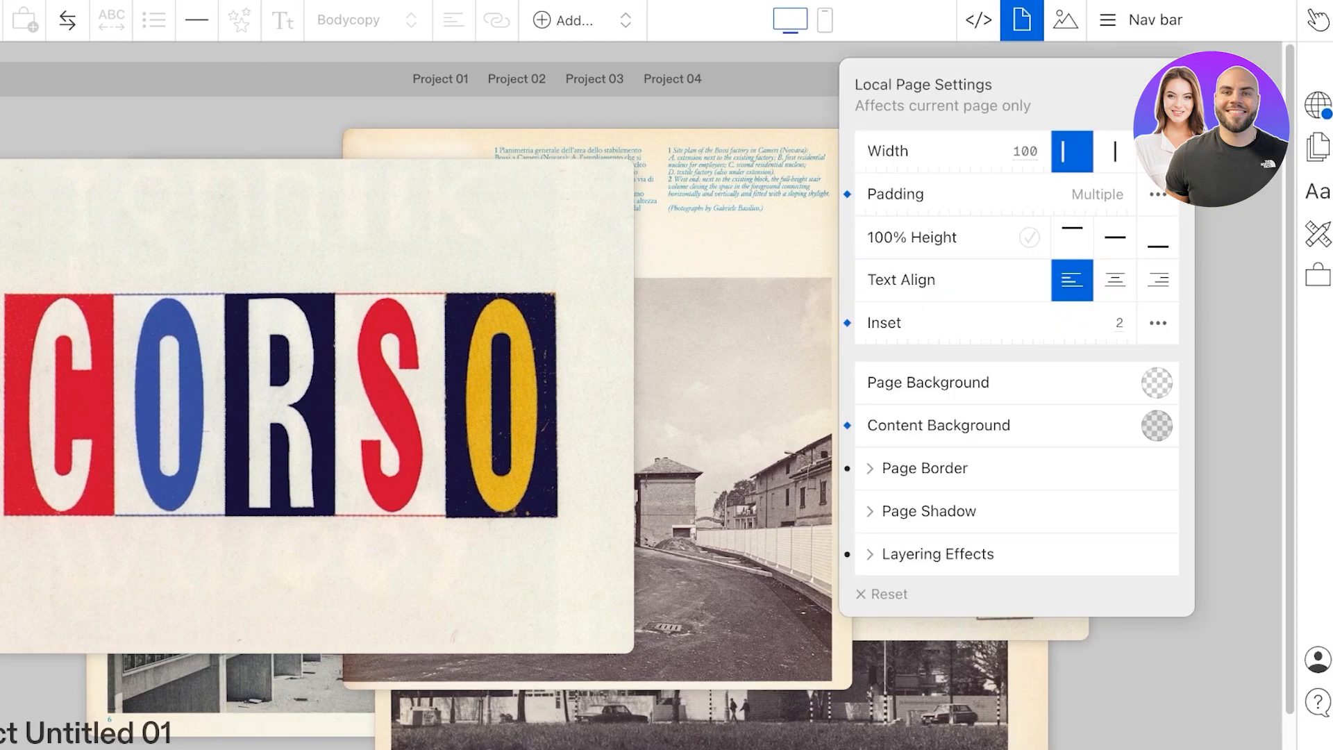
{"action": "left_click", "coordinate": [1020, 18]}
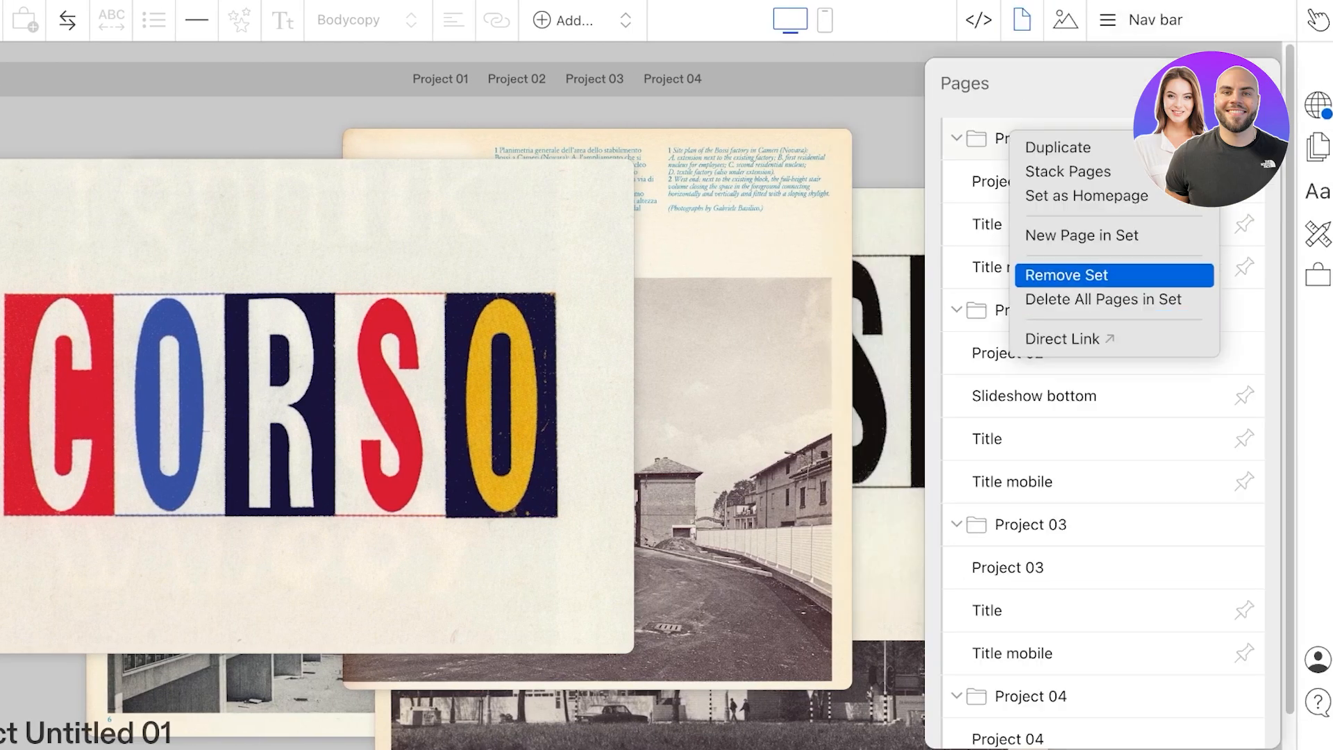
{"action": "left_click", "coordinate": [1067, 275]}
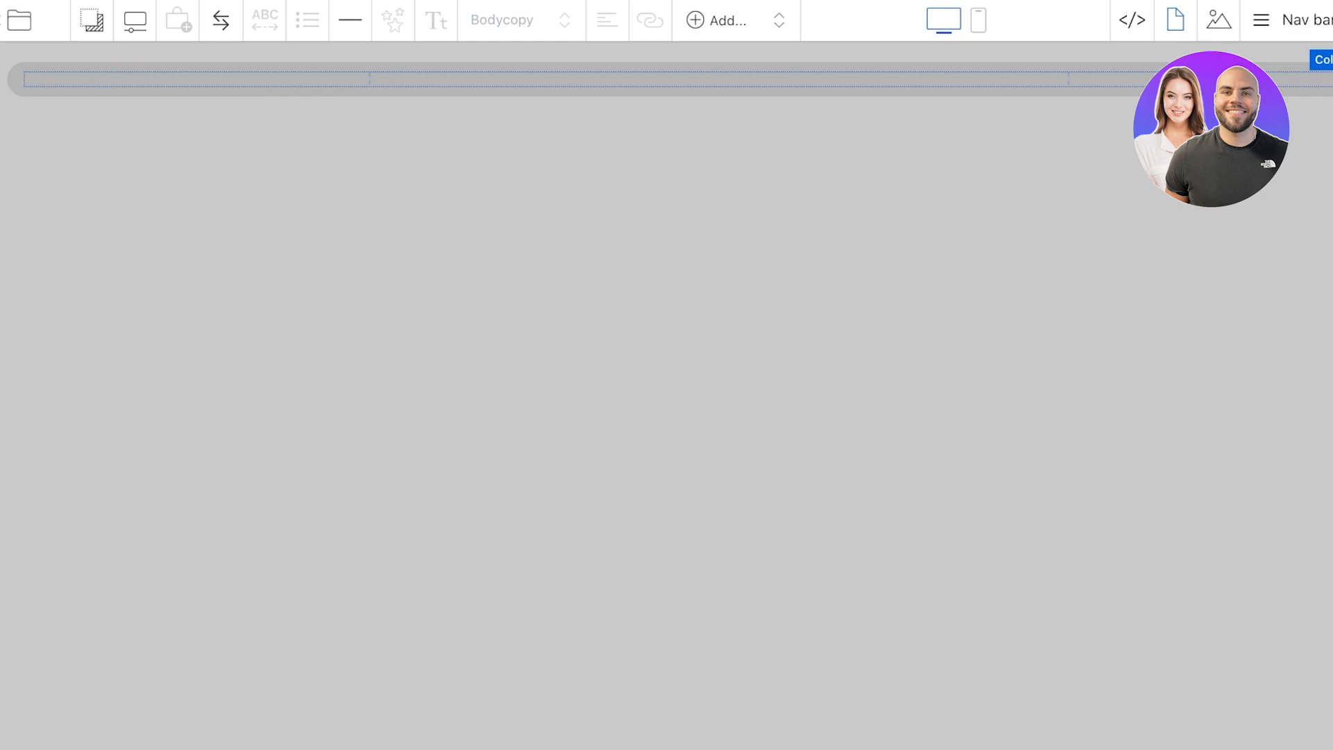
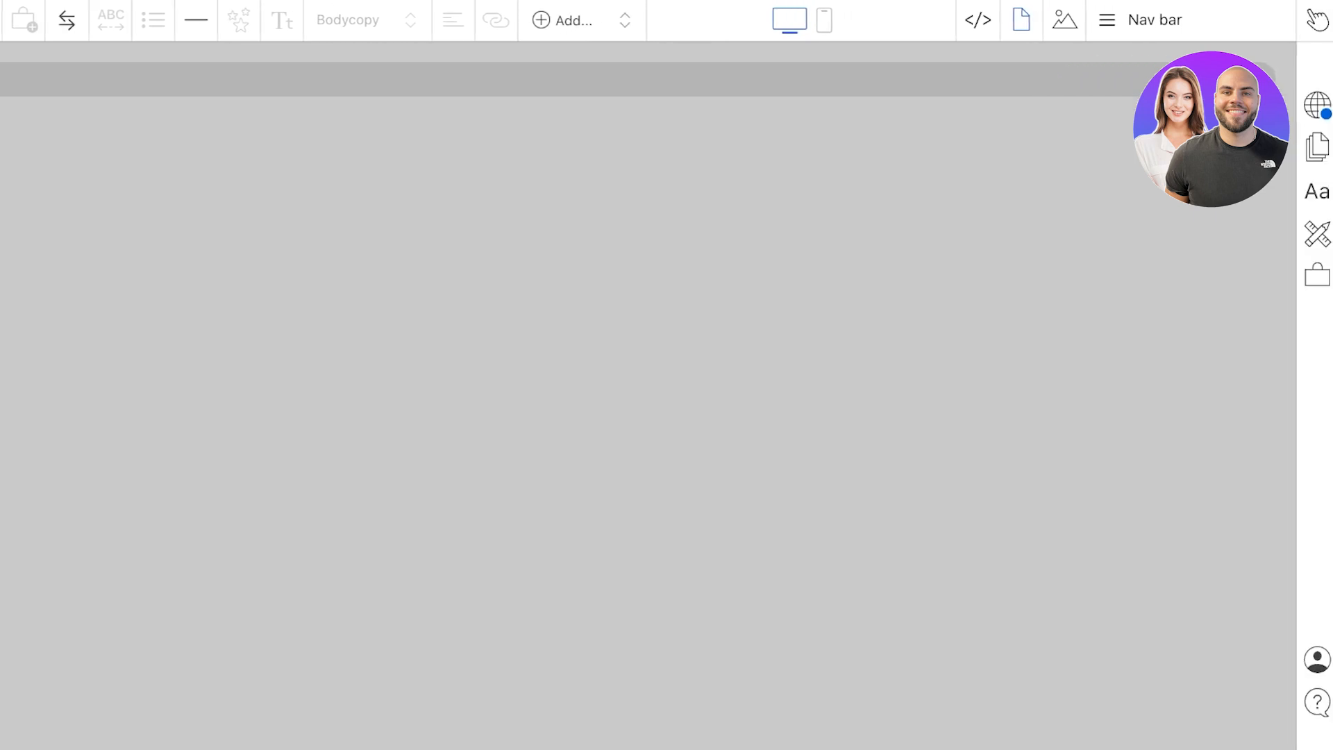
{"action": "left_click", "coordinate": [1316, 236]}
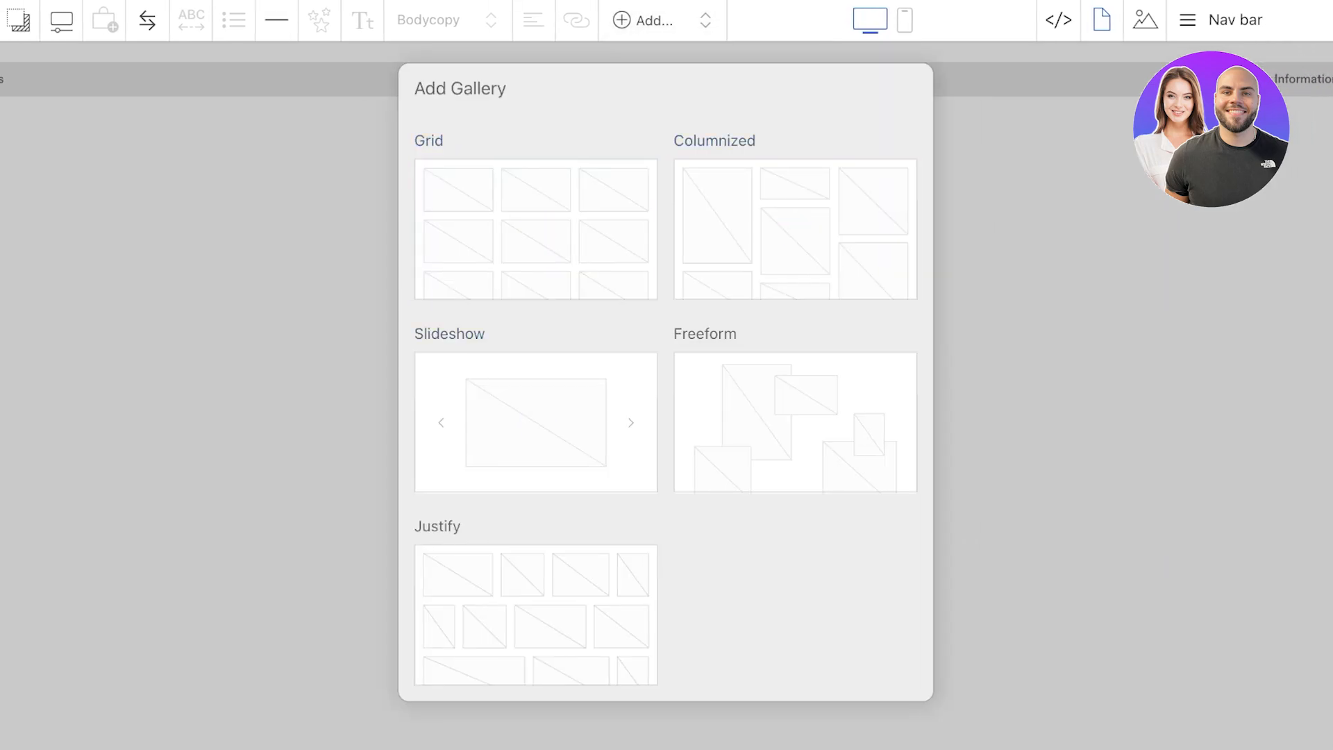
{"action": "left_click", "coordinate": [794, 423]}
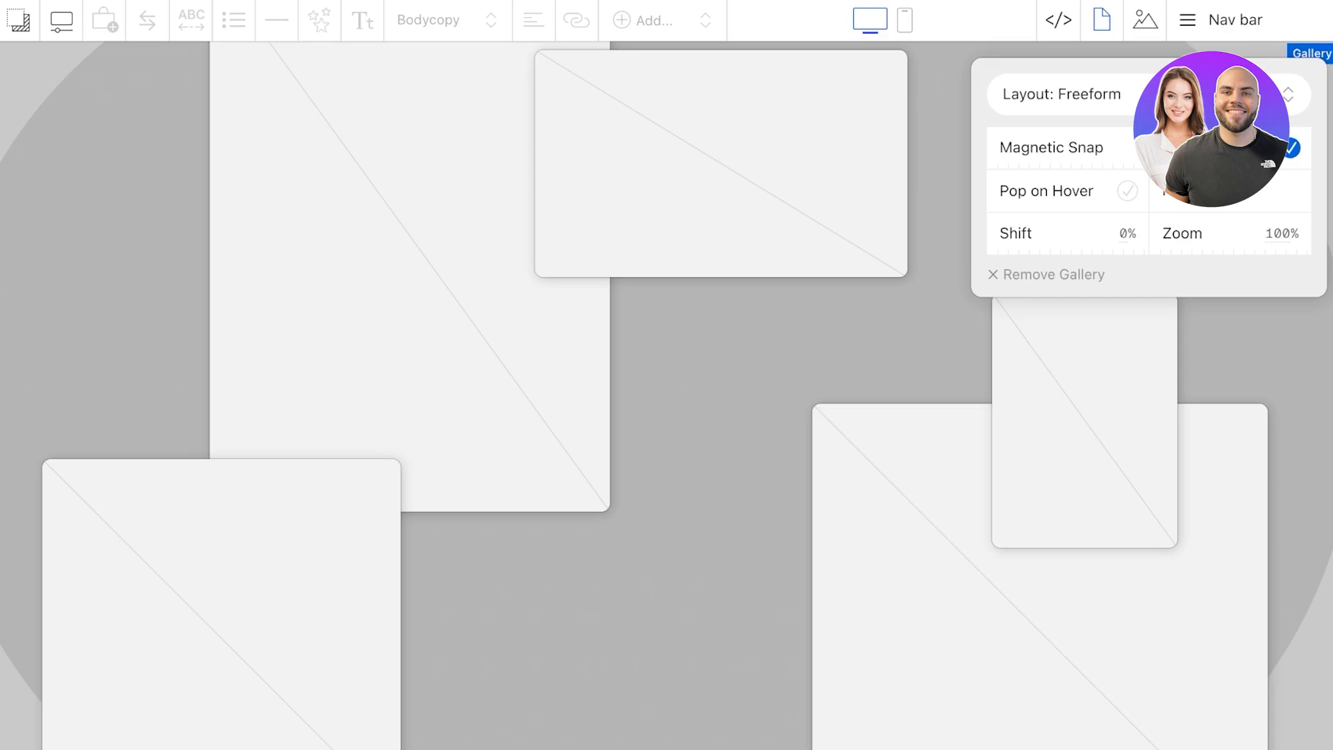
{"action": "left_click", "coordinate": [1285, 149]}
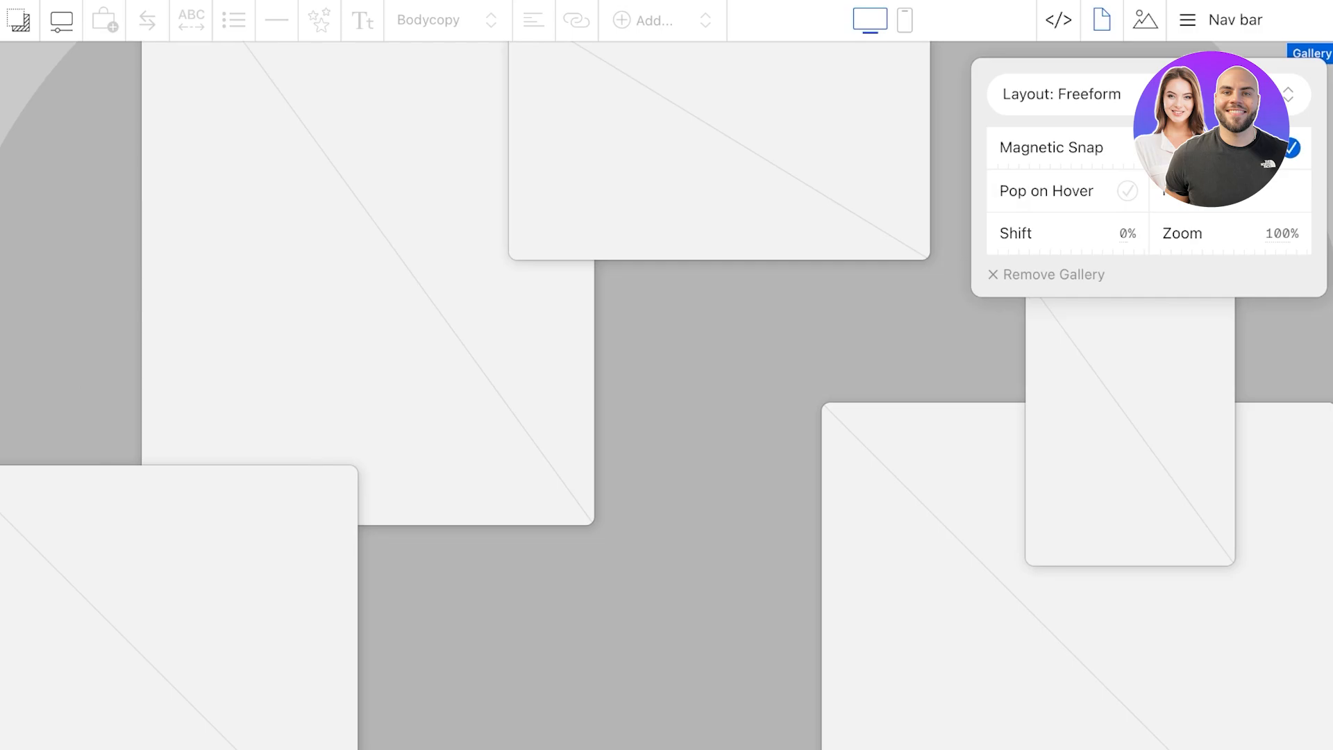
{"action": "left_click", "coordinate": [1126, 190]}
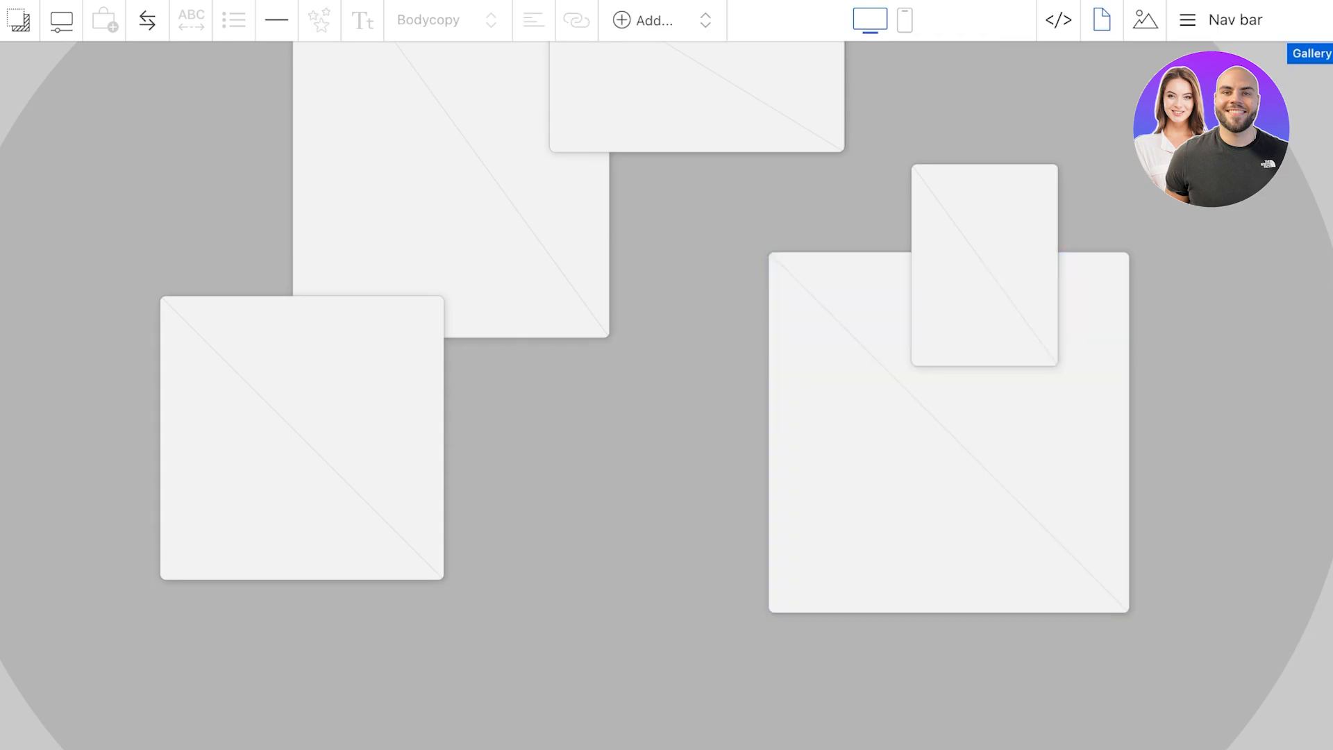
{"action": "left_click", "coordinate": [646, 21]}
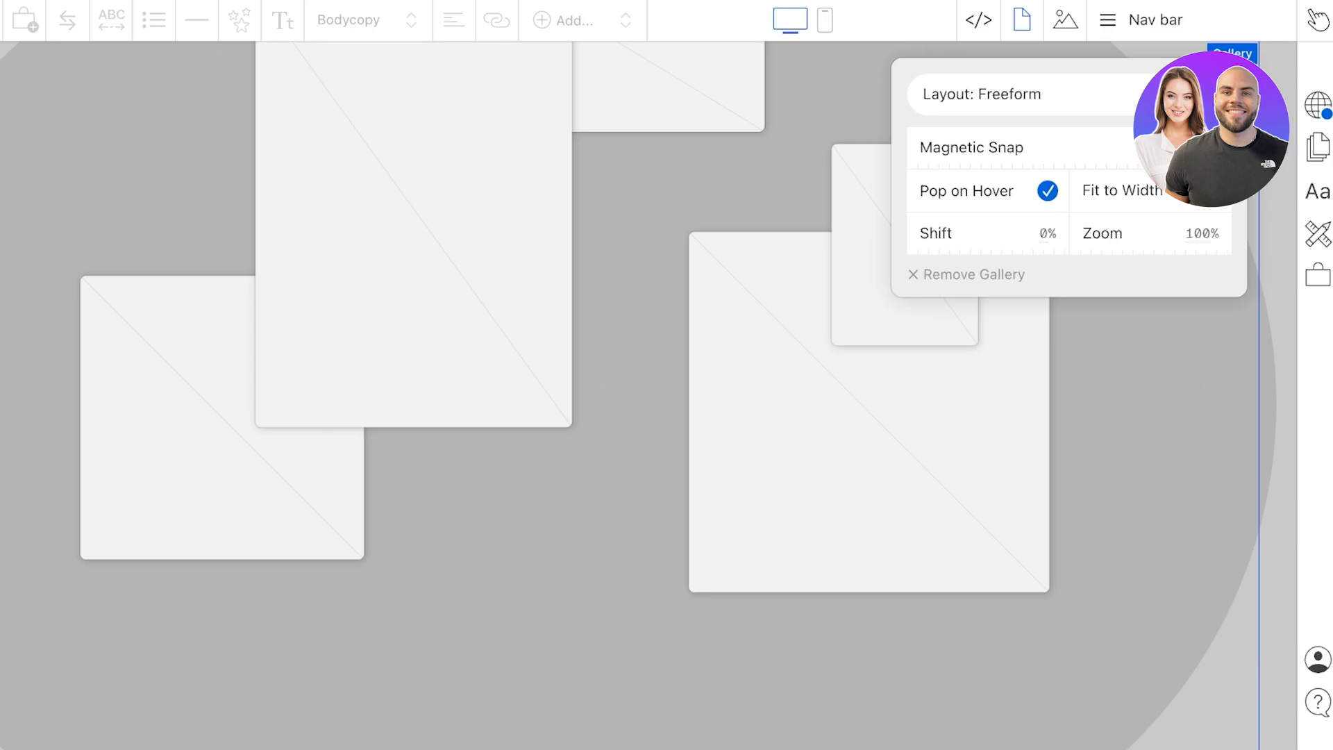
{"action": "left_click", "coordinate": [1047, 190]}
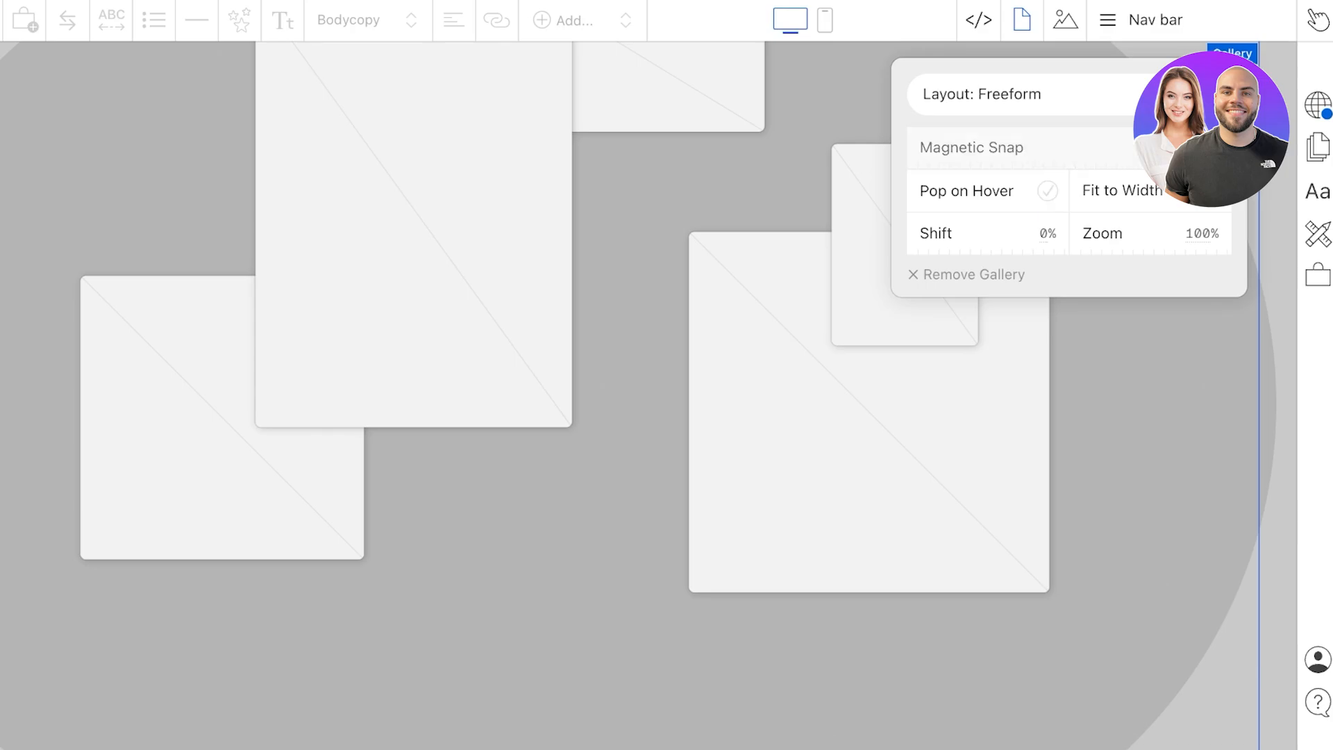
{"action": "left_click", "coordinate": [975, 274]}
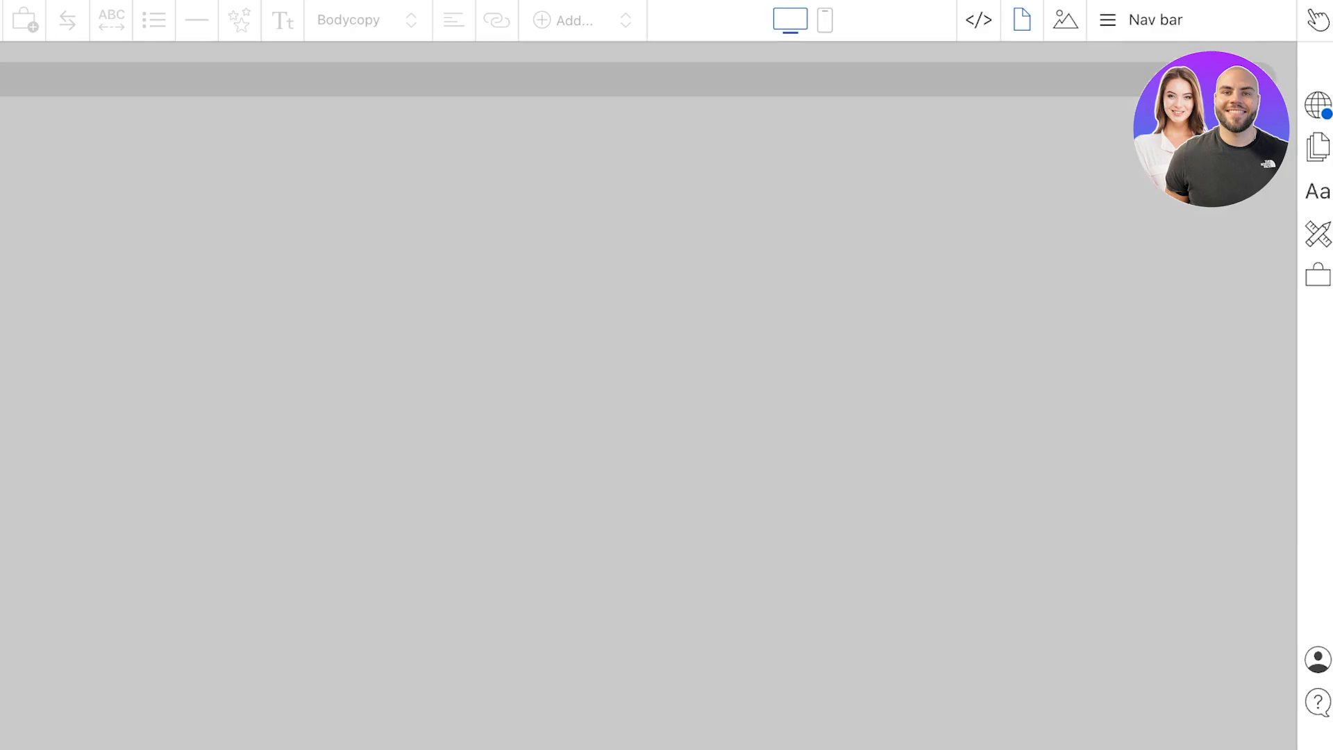
Step: Insert a Grid-layout gallery of six placeholder images beneath the title, briefly checking the Effects panel
{"action": "left_click", "coordinate": [568, 19]}
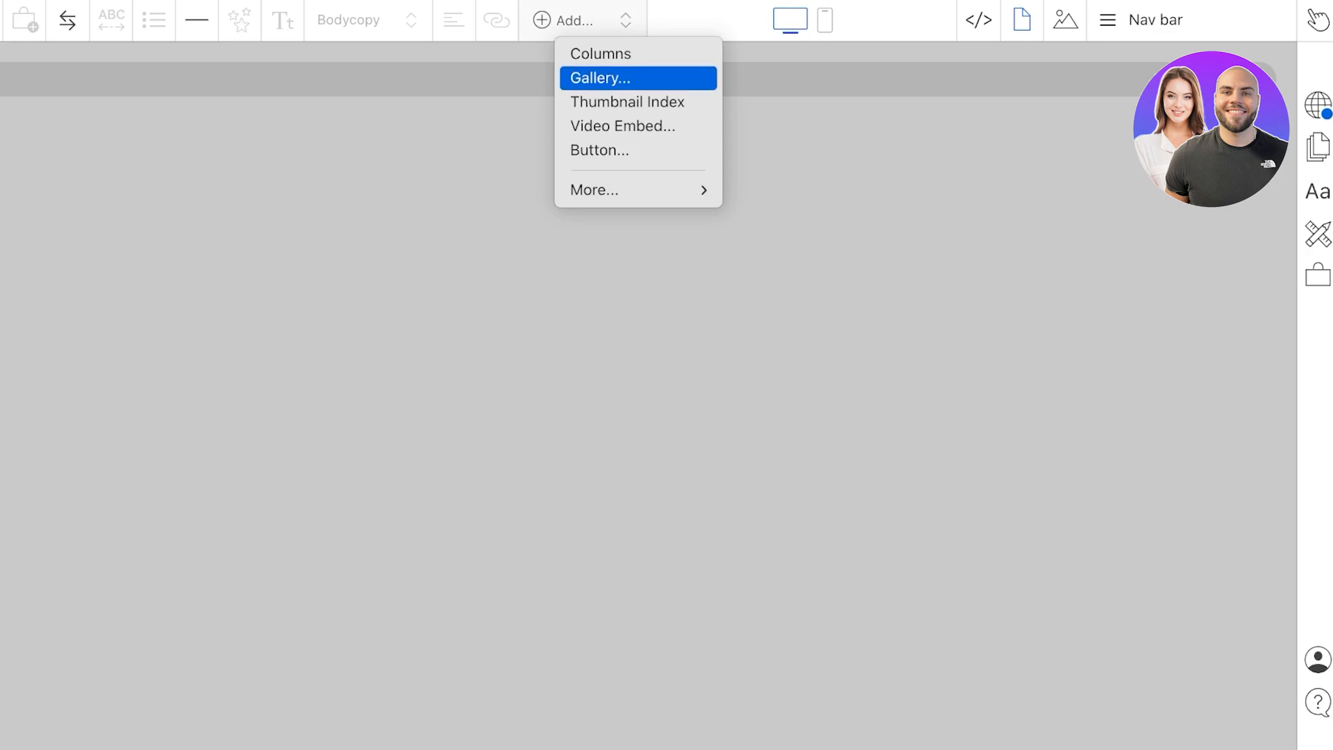
{"action": "left_click", "coordinate": [600, 78]}
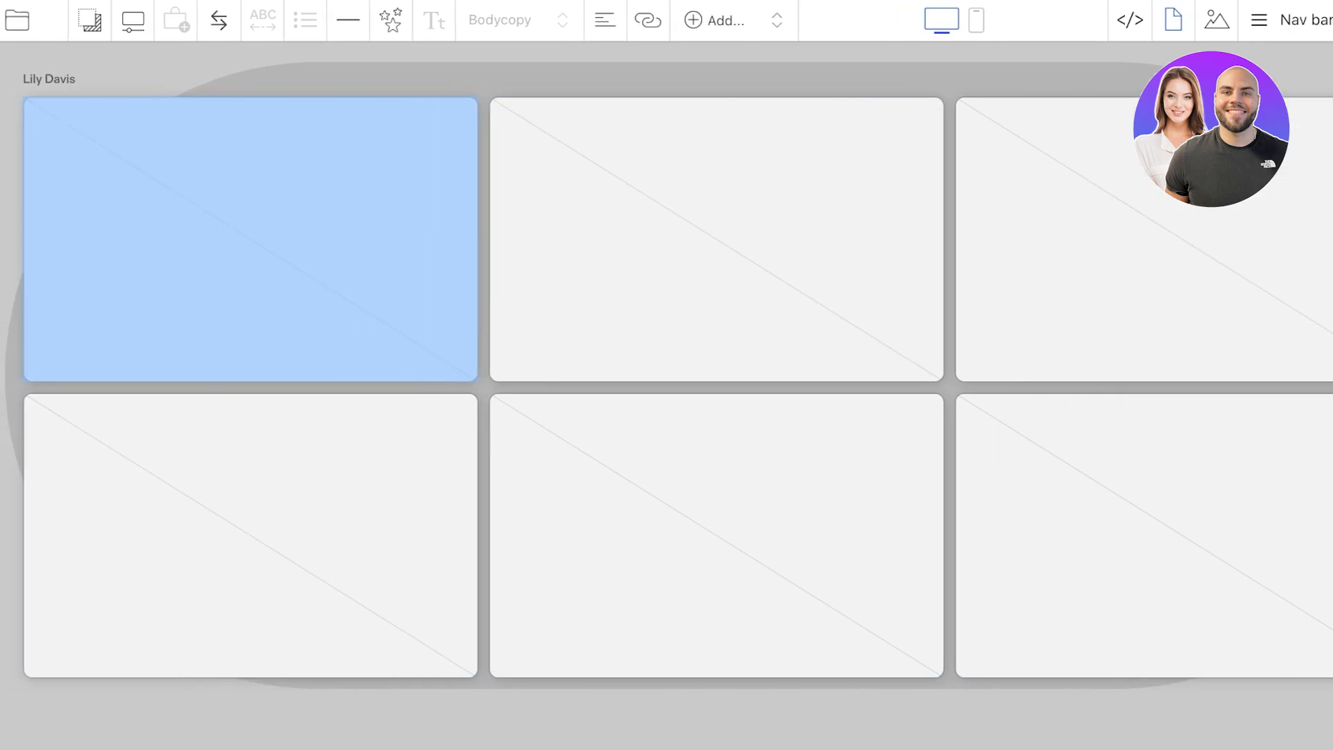
{"action": "left_click", "coordinate": [390, 20]}
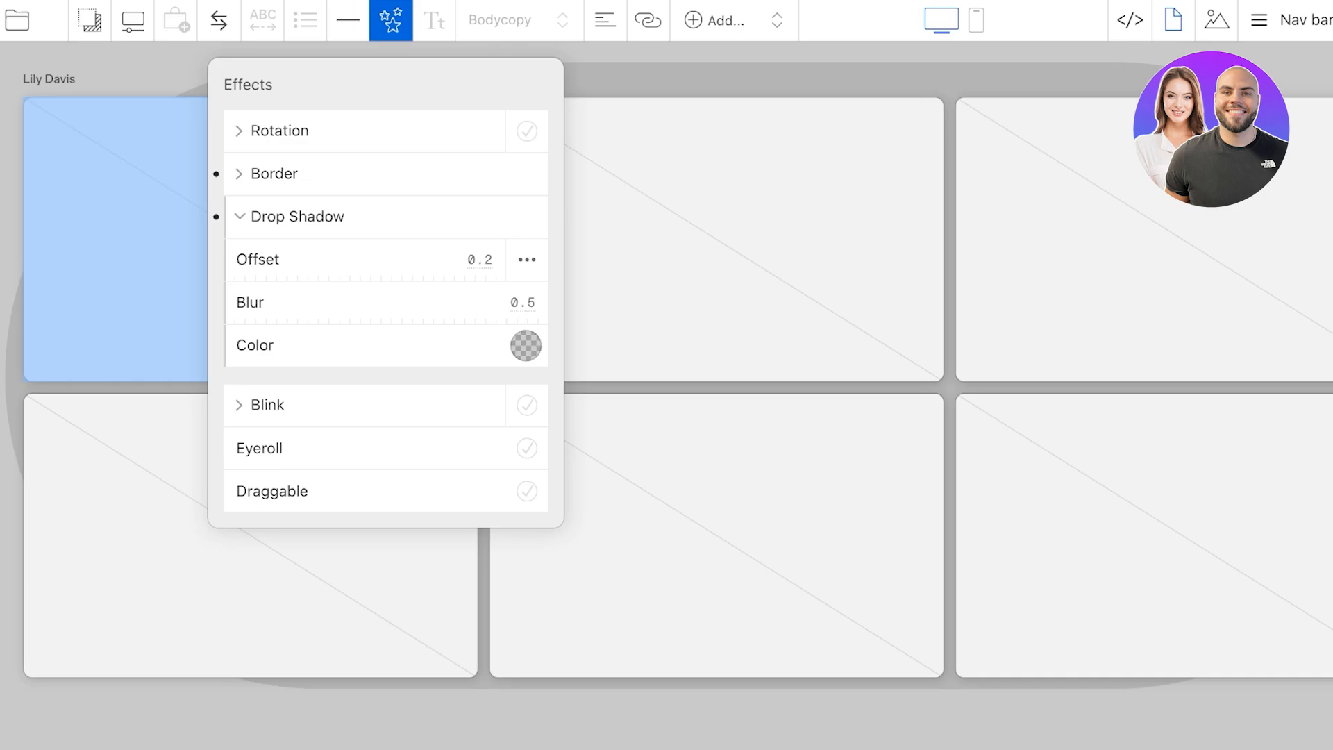
{"action": "left_click", "coordinate": [390, 21]}
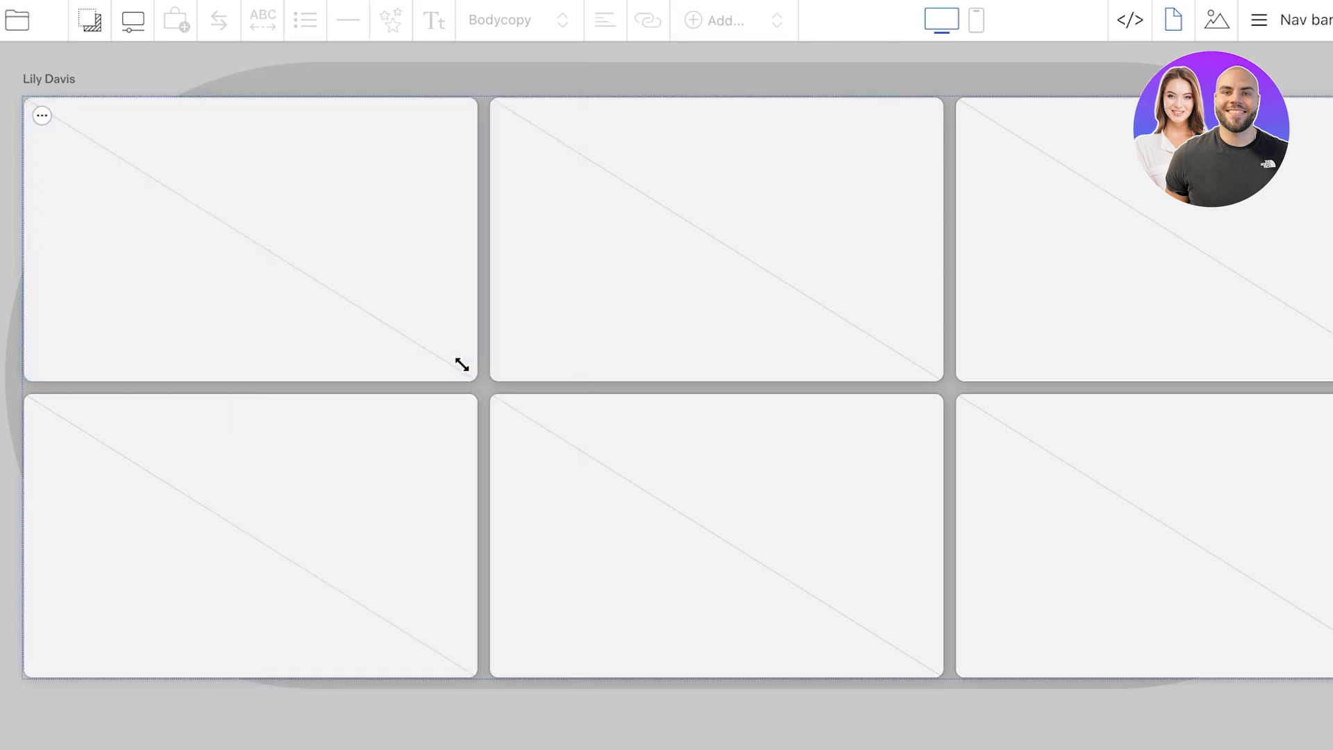
{"action": "left_click", "coordinate": [717, 20]}
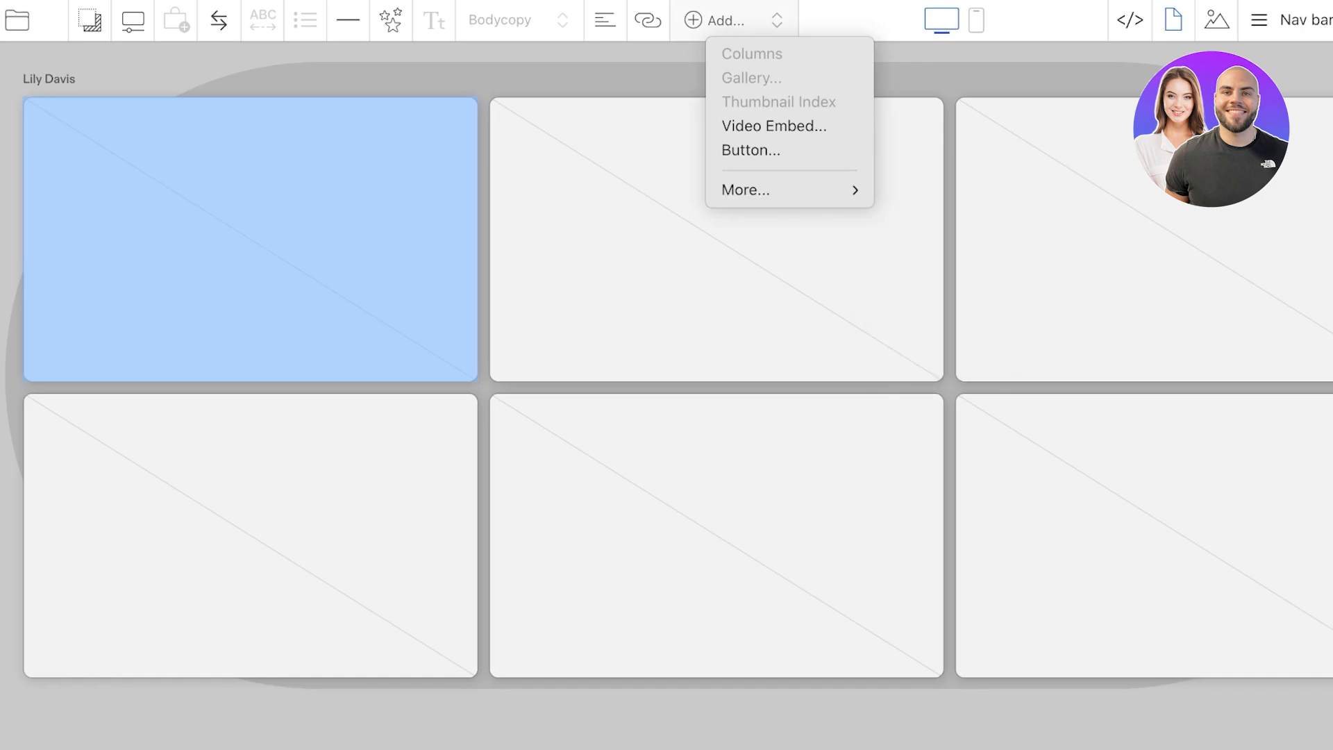
Step: Apply a Wallpaper backdrop with an uploaded portrait photo, dismissing the unsupported file type alert
{"action": "left_click", "coordinate": [89, 21]}
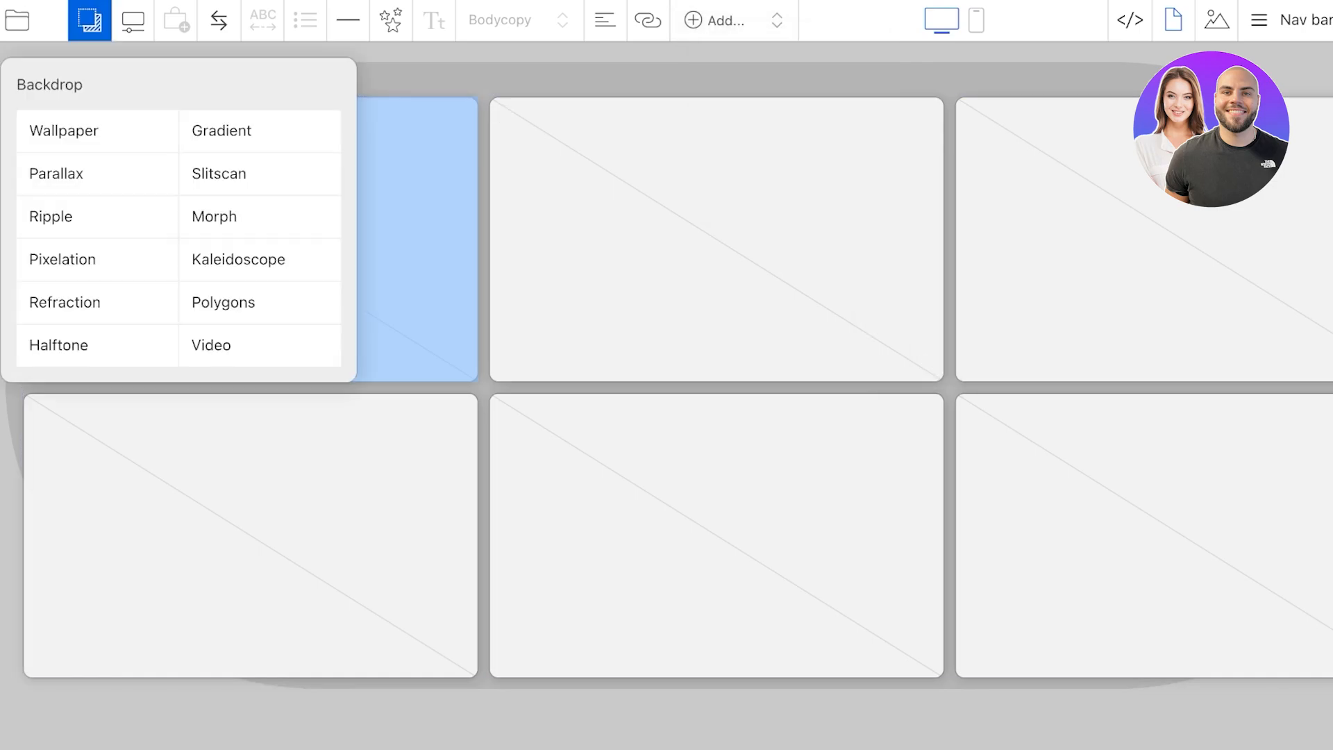
{"action": "left_click", "coordinate": [56, 173]}
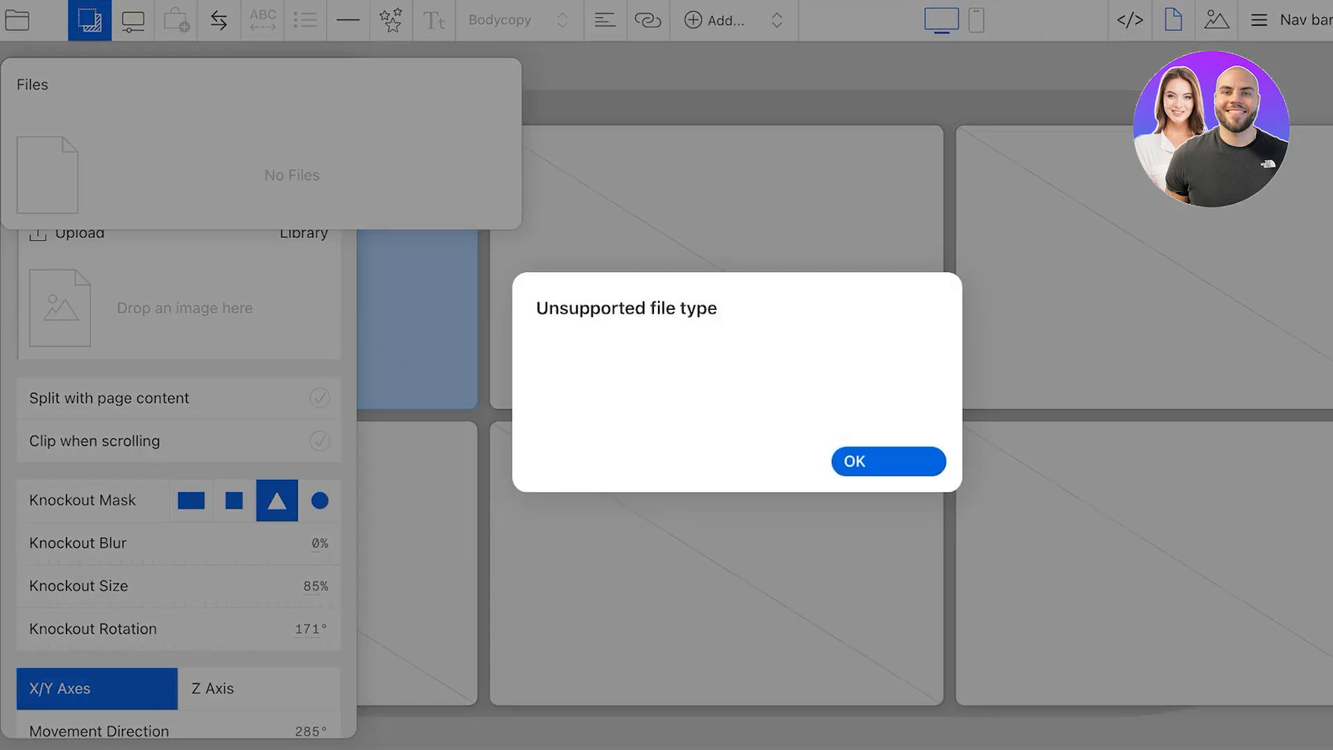
{"action": "left_click", "coordinate": [887, 461]}
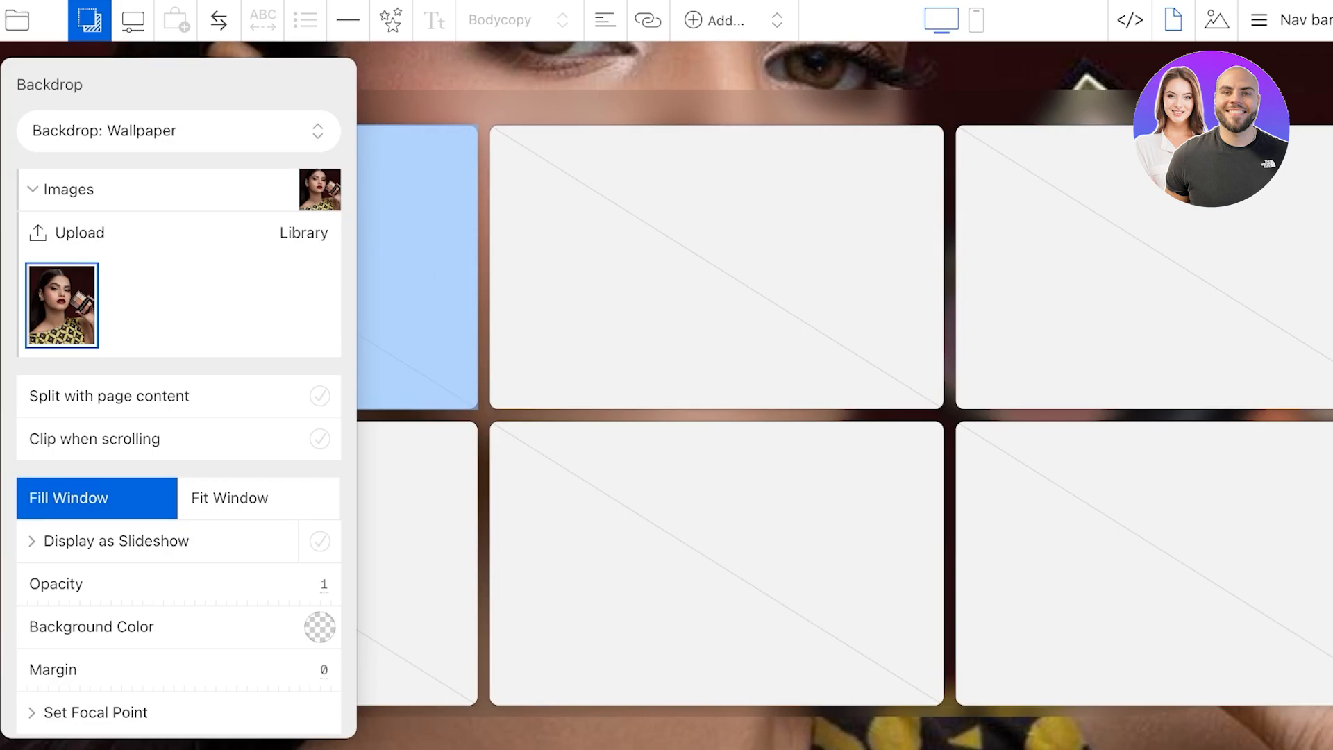
{"action": "left_click", "coordinate": [89, 20]}
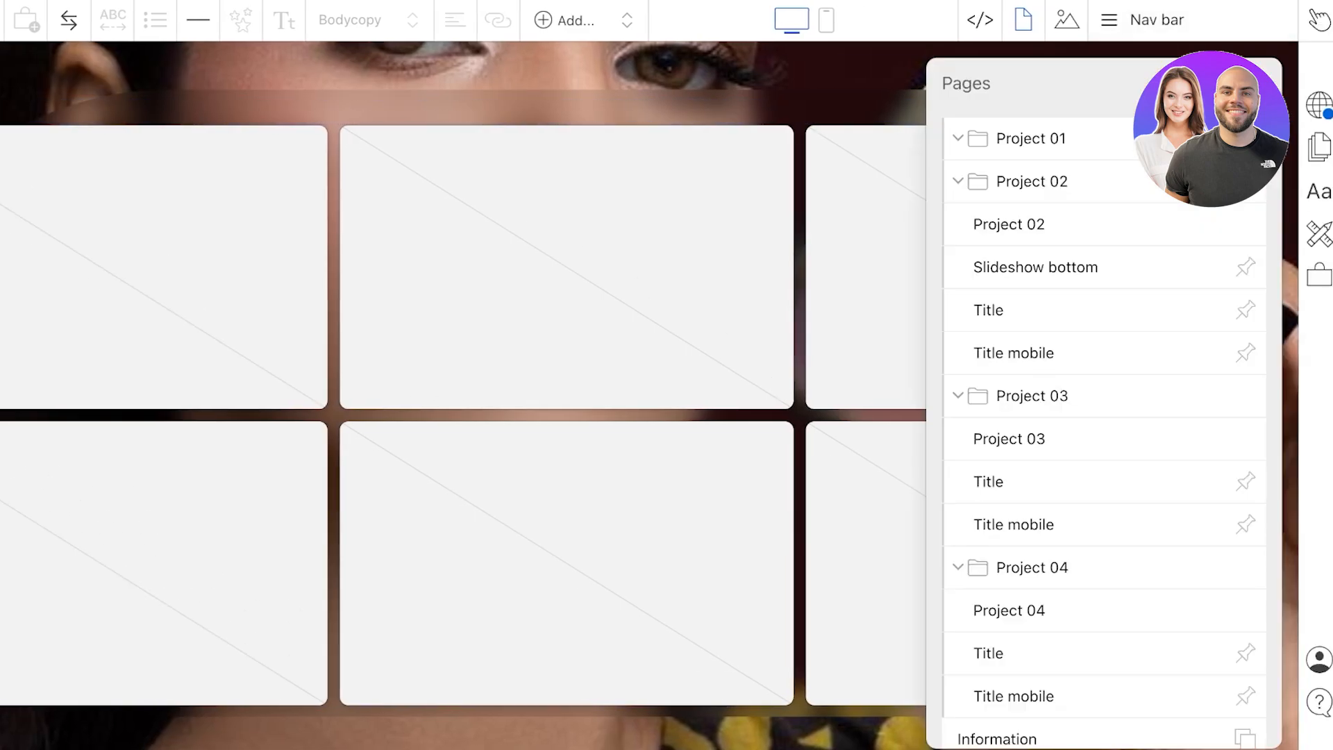
{"action": "right_click", "coordinate": [1025, 137]}
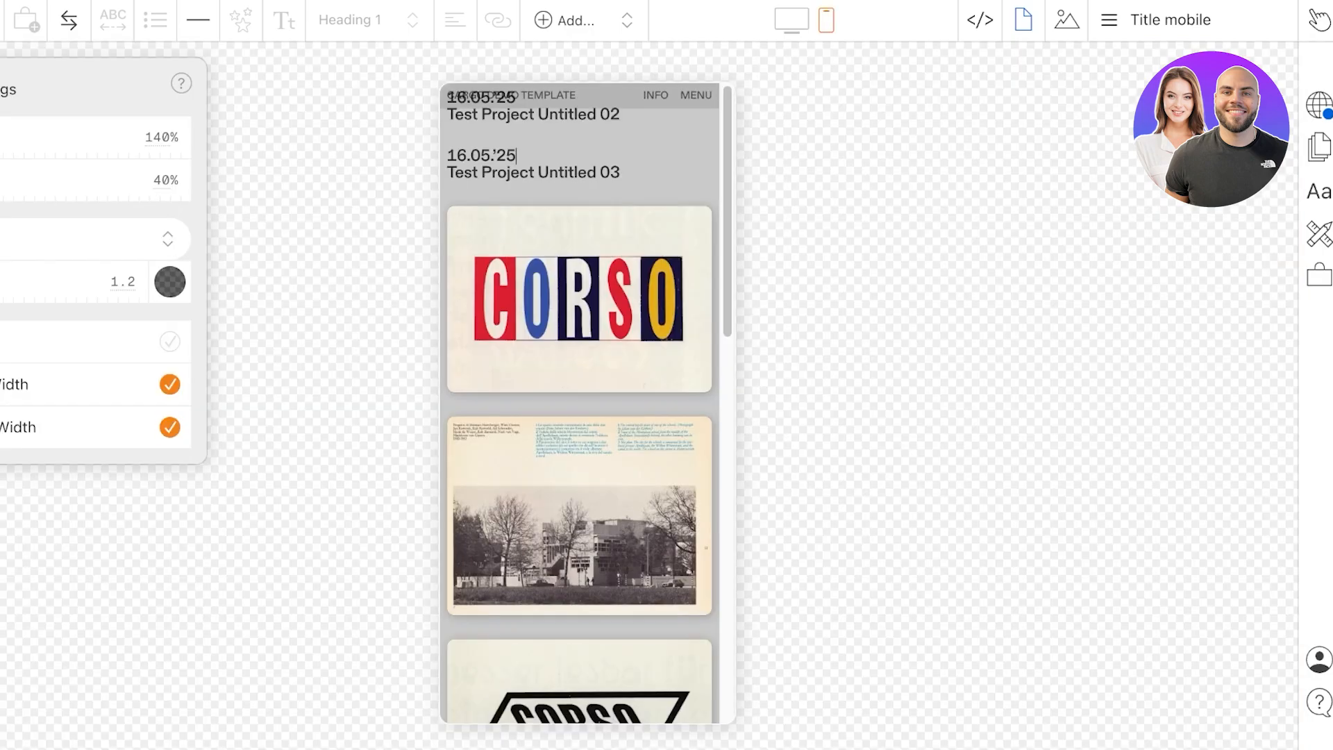
{"action": "left_click", "coordinate": [790, 19]}
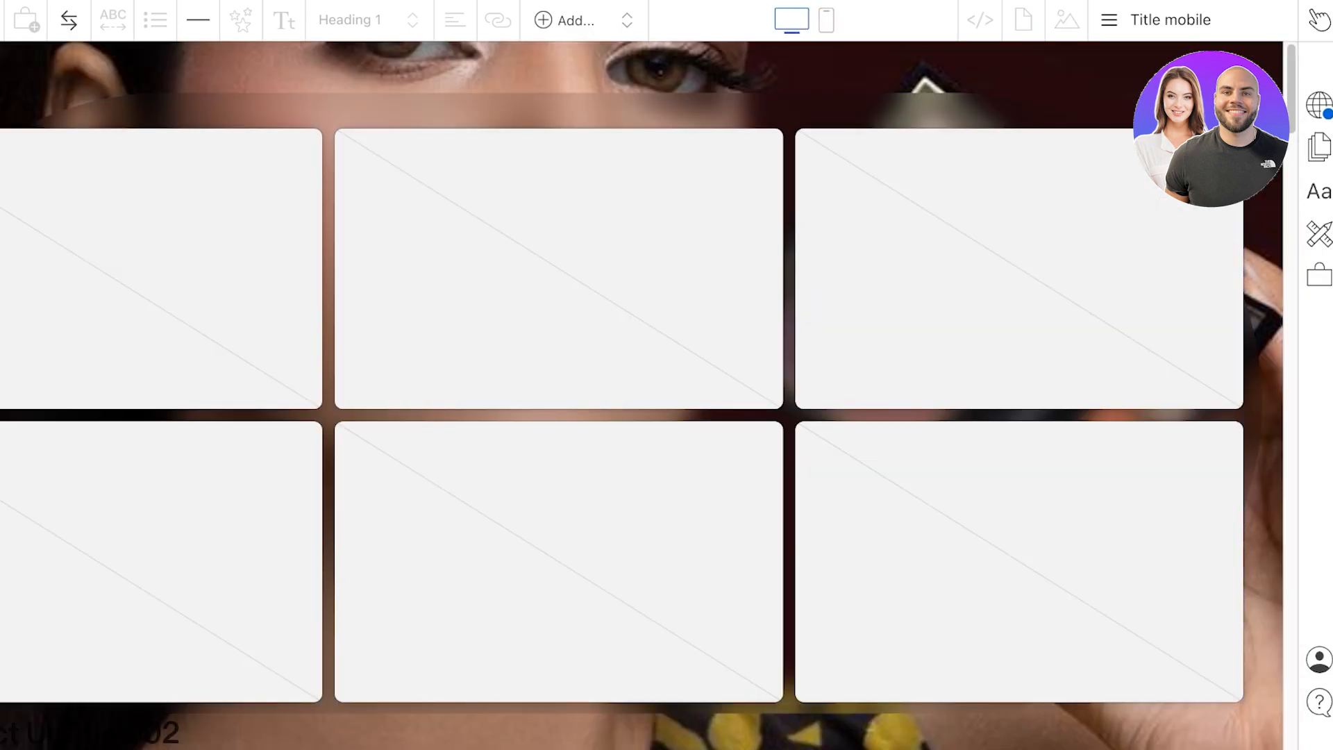
{"action": "left_click", "coordinate": [569, 19]}
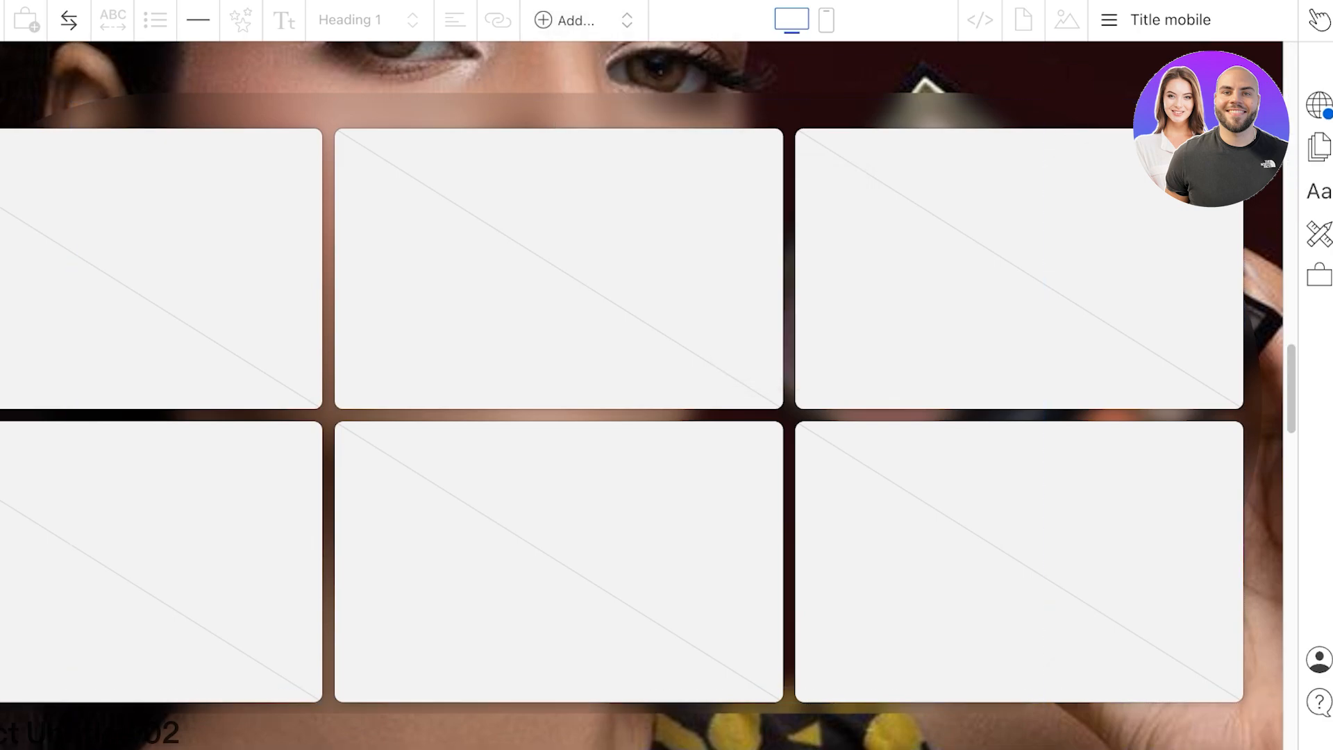
{"action": "left_click", "coordinate": [1319, 190]}
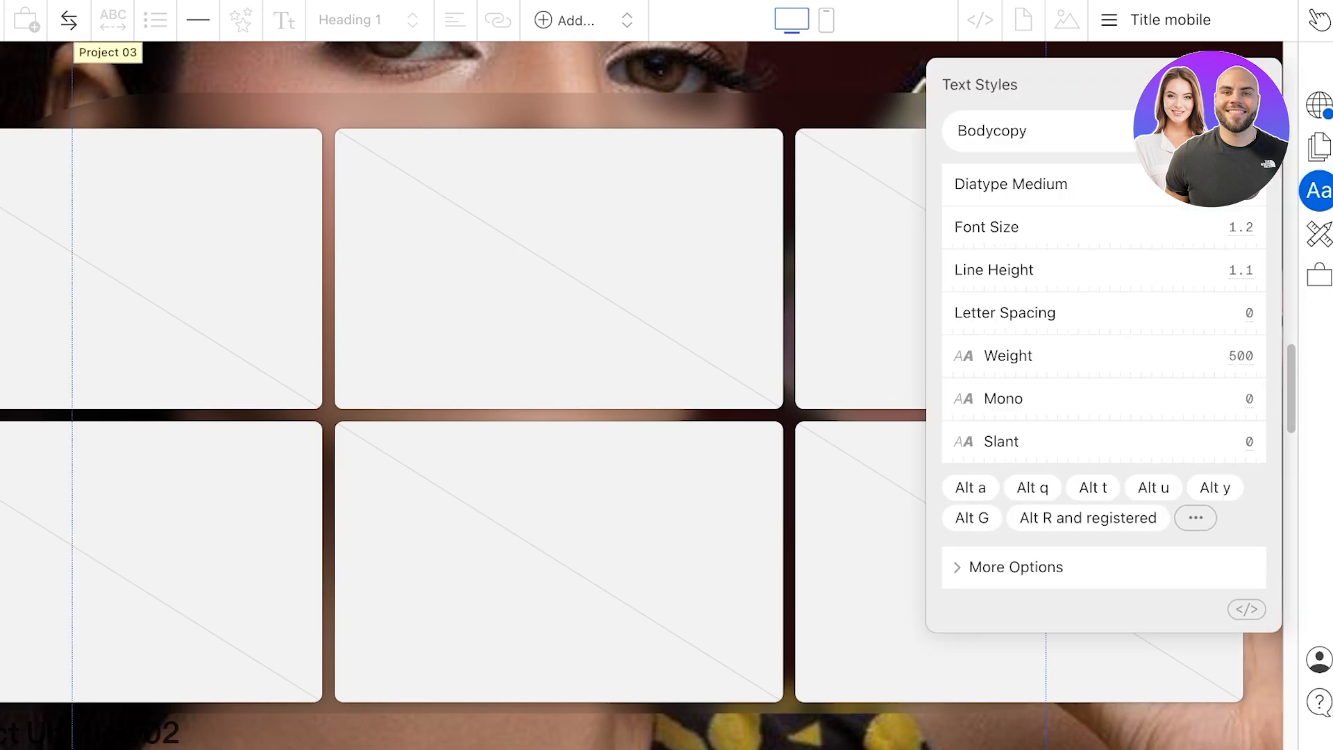
{"action": "left_click", "coordinate": [570, 19]}
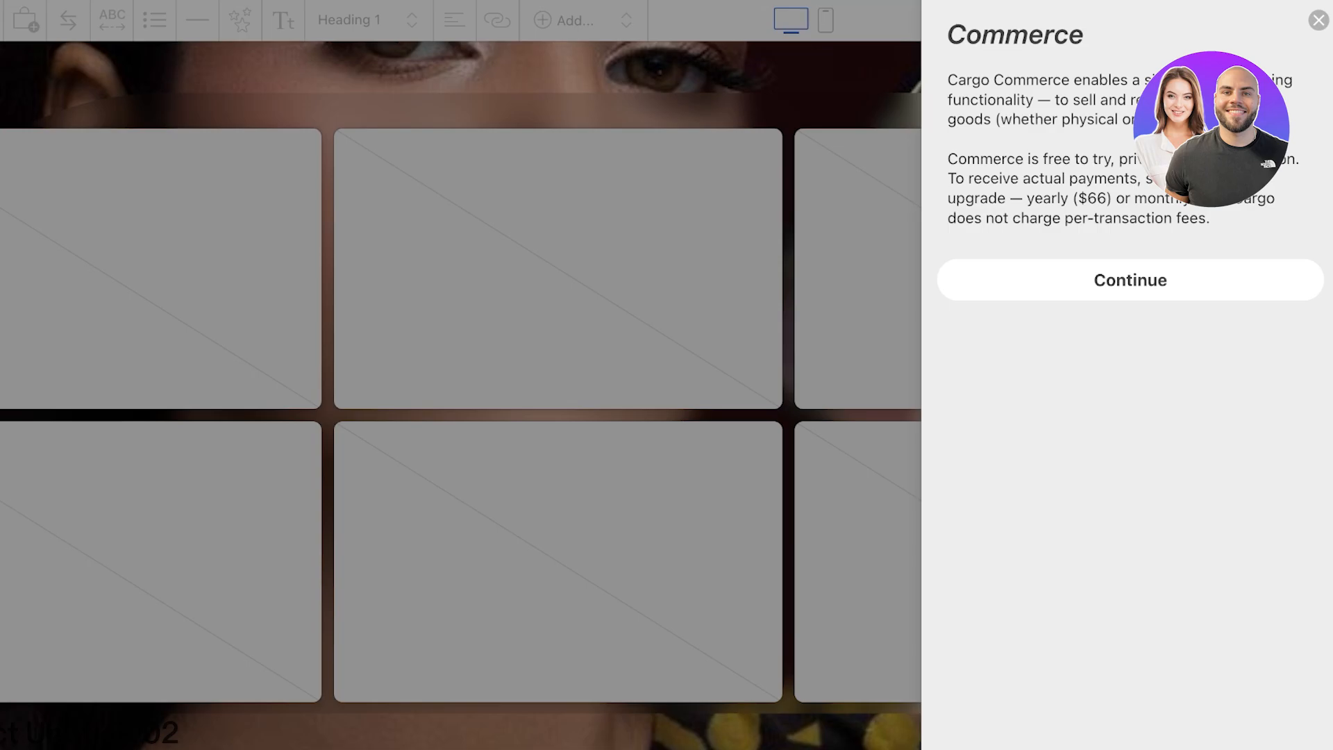
{"action": "left_click", "coordinate": [1129, 279]}
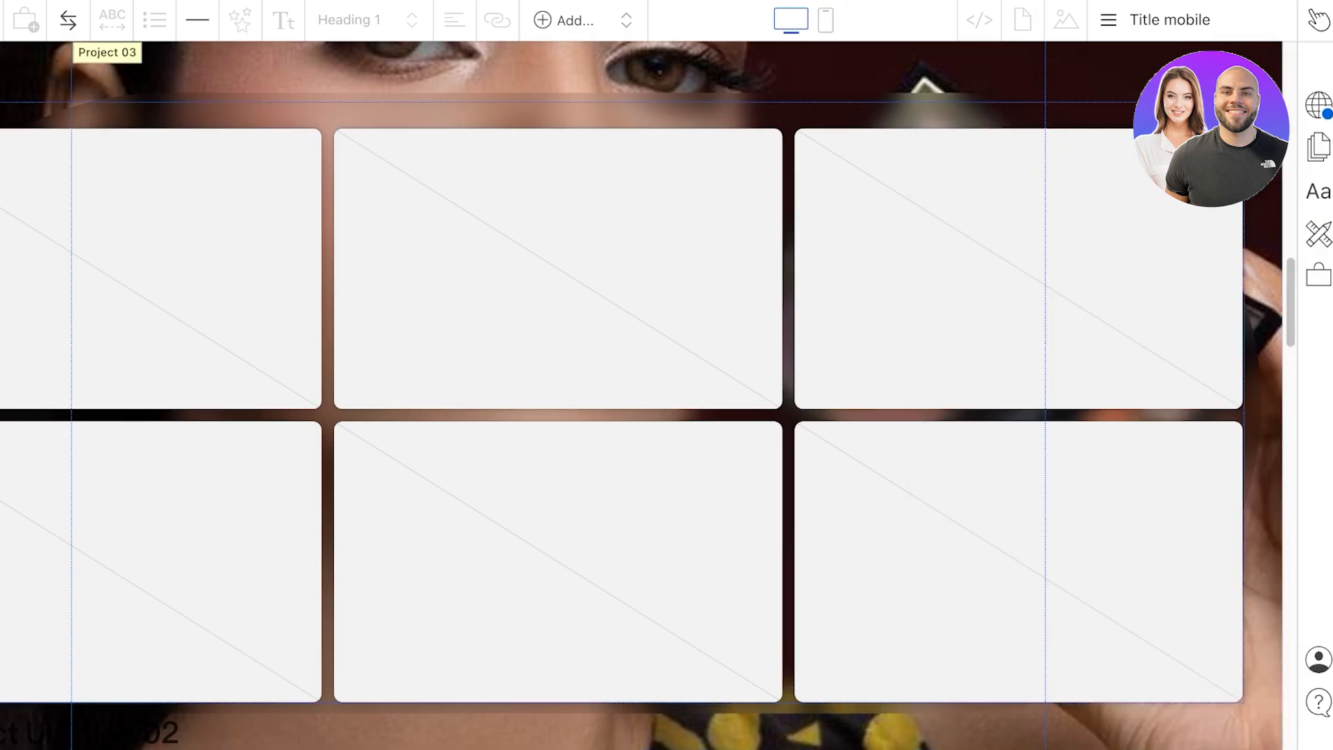
{"action": "left_click", "coordinate": [1108, 19]}
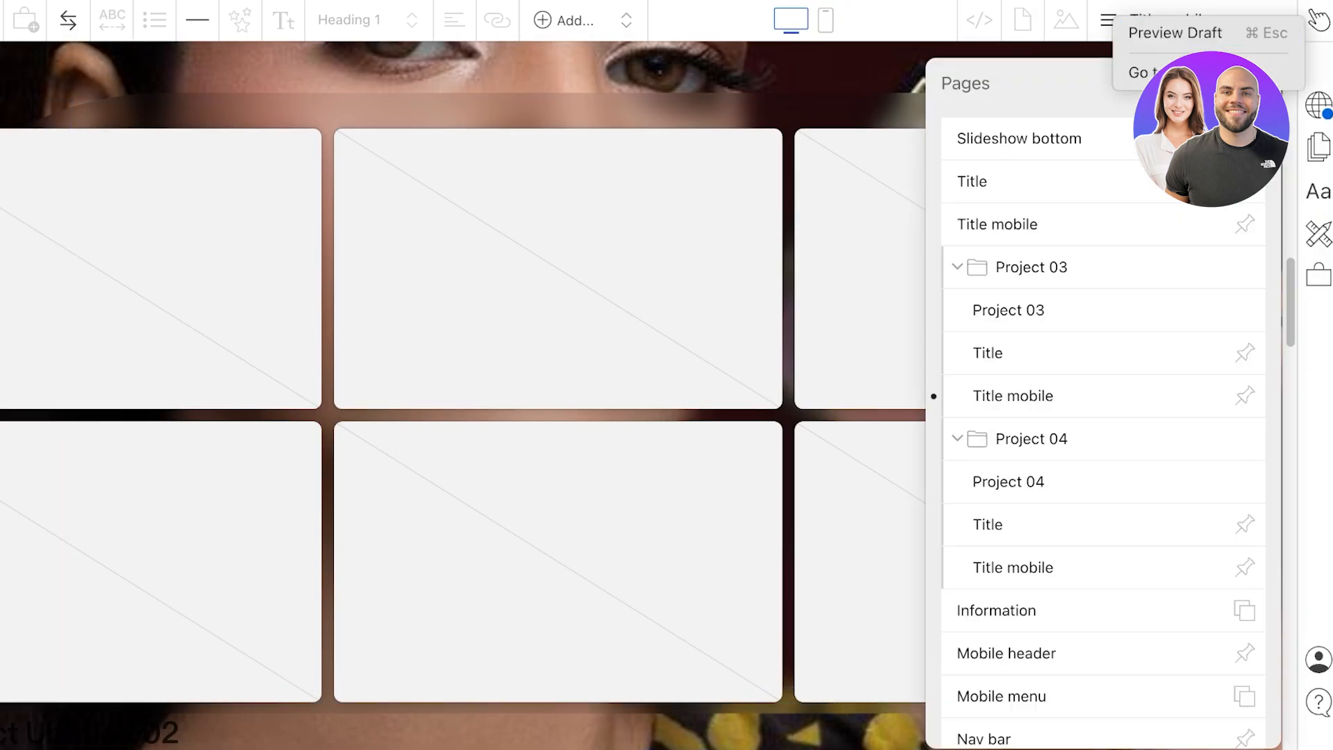
Step: Show Publish Settings for the private site at 7307322.cargo.site with its Publish changes option
{"action": "left_click", "coordinate": [1319, 104]}
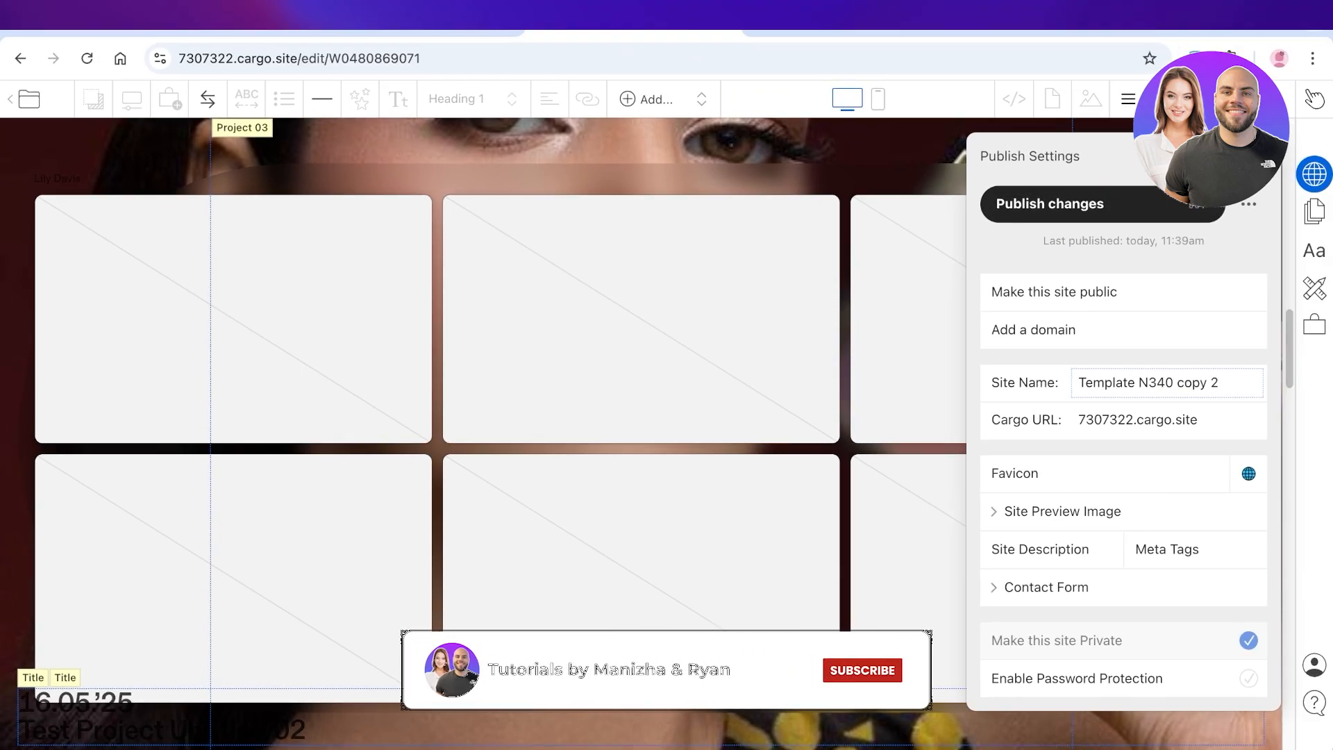
{"action": "left_click", "coordinate": [861, 669]}
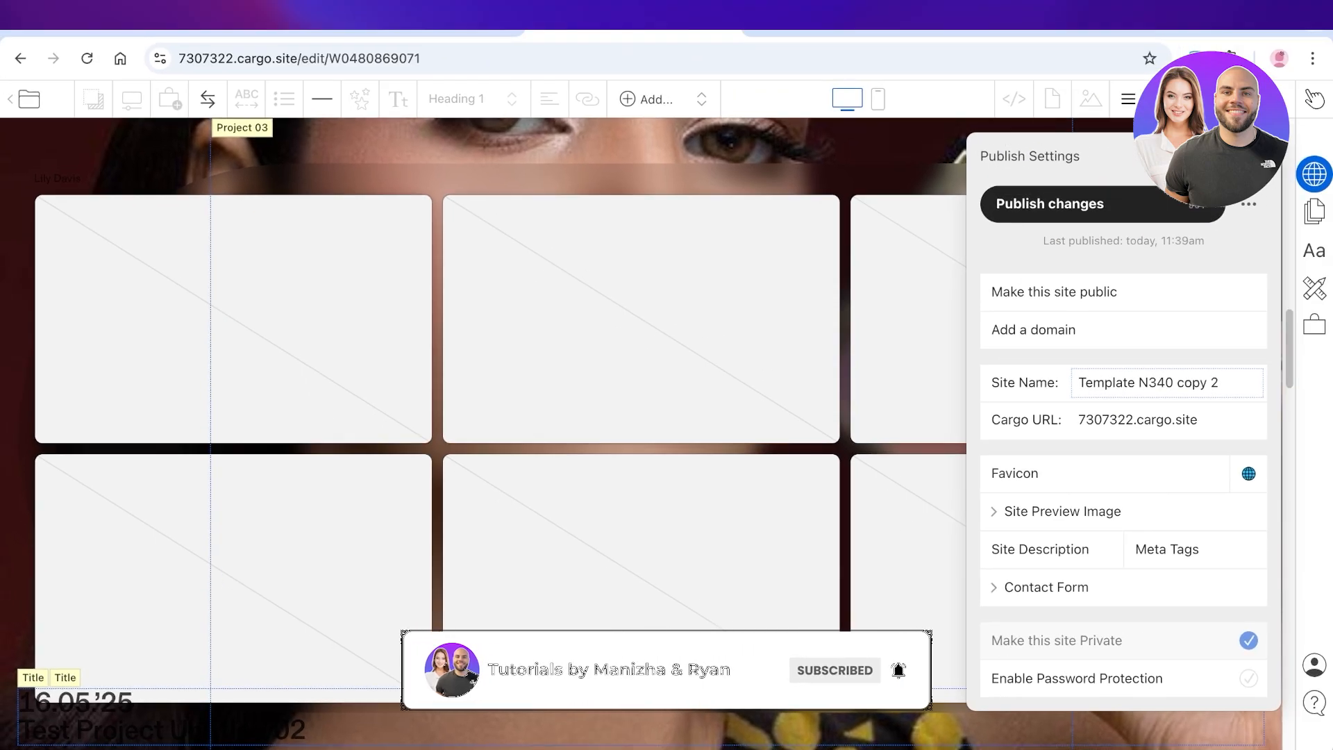